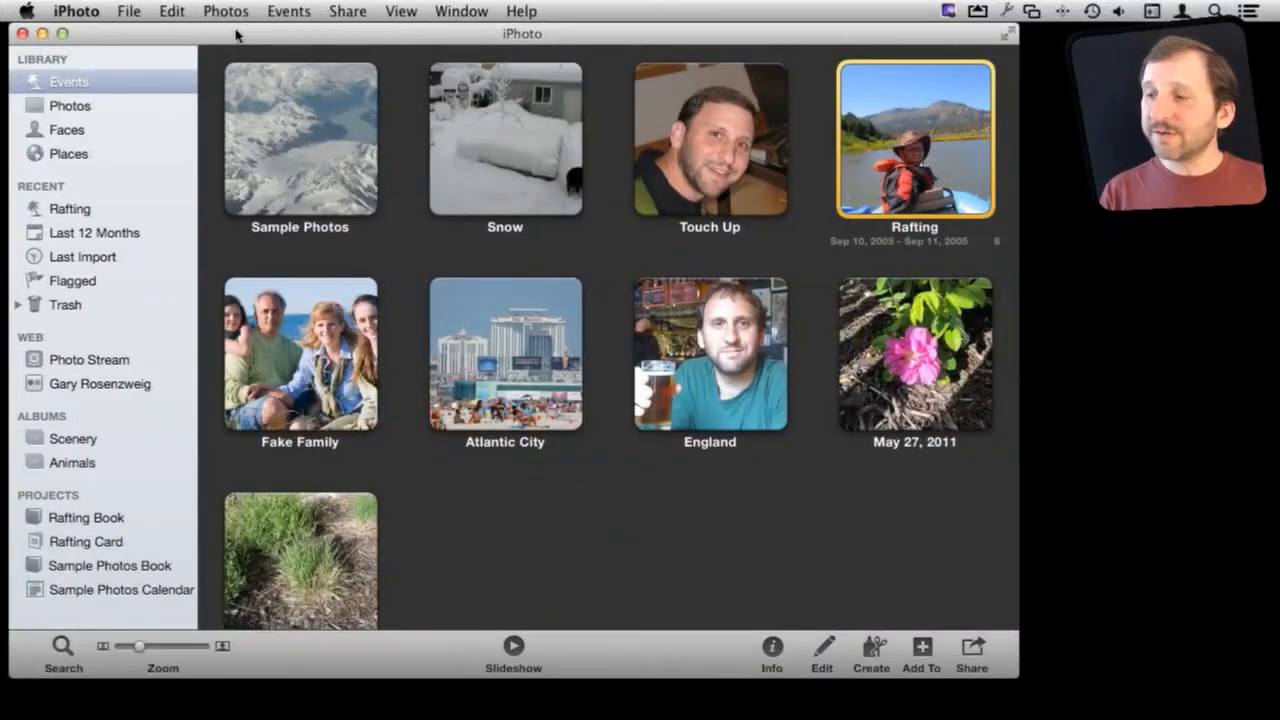
# View IMG_1568 full-size from the Rafting event
pyautogui.doubleClick(912, 140)
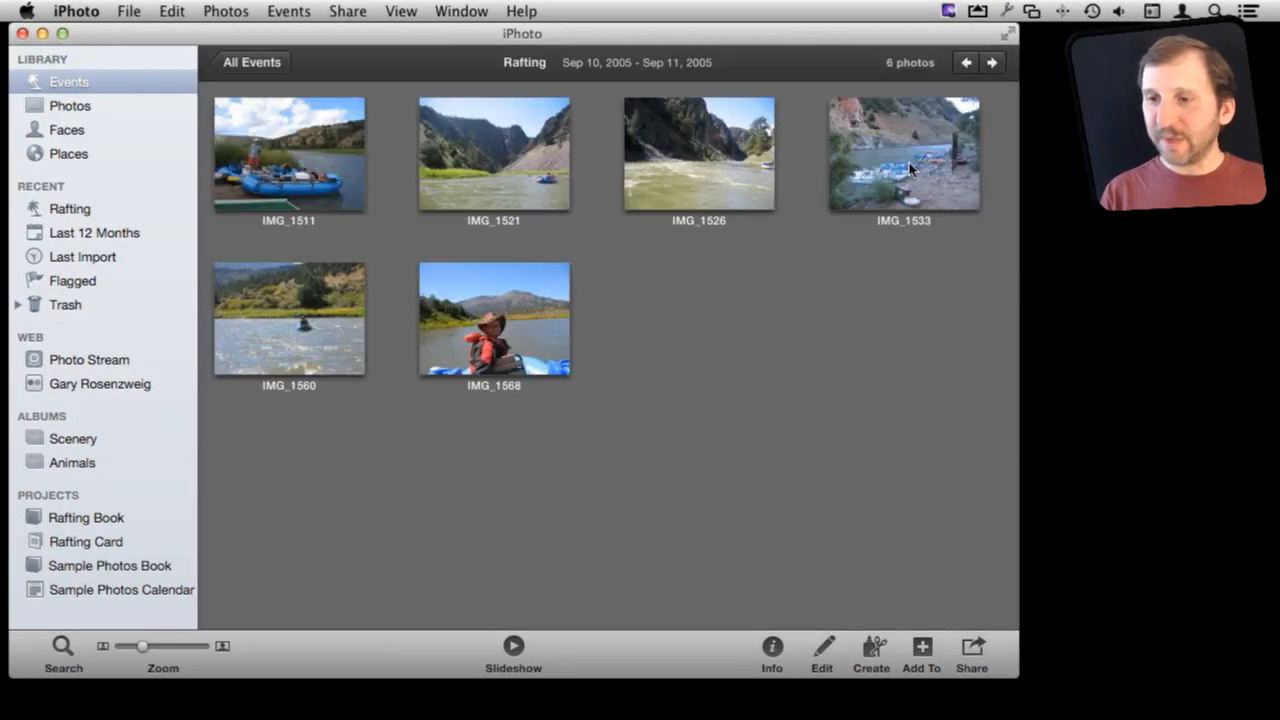
pyautogui.doubleClick(492, 318)
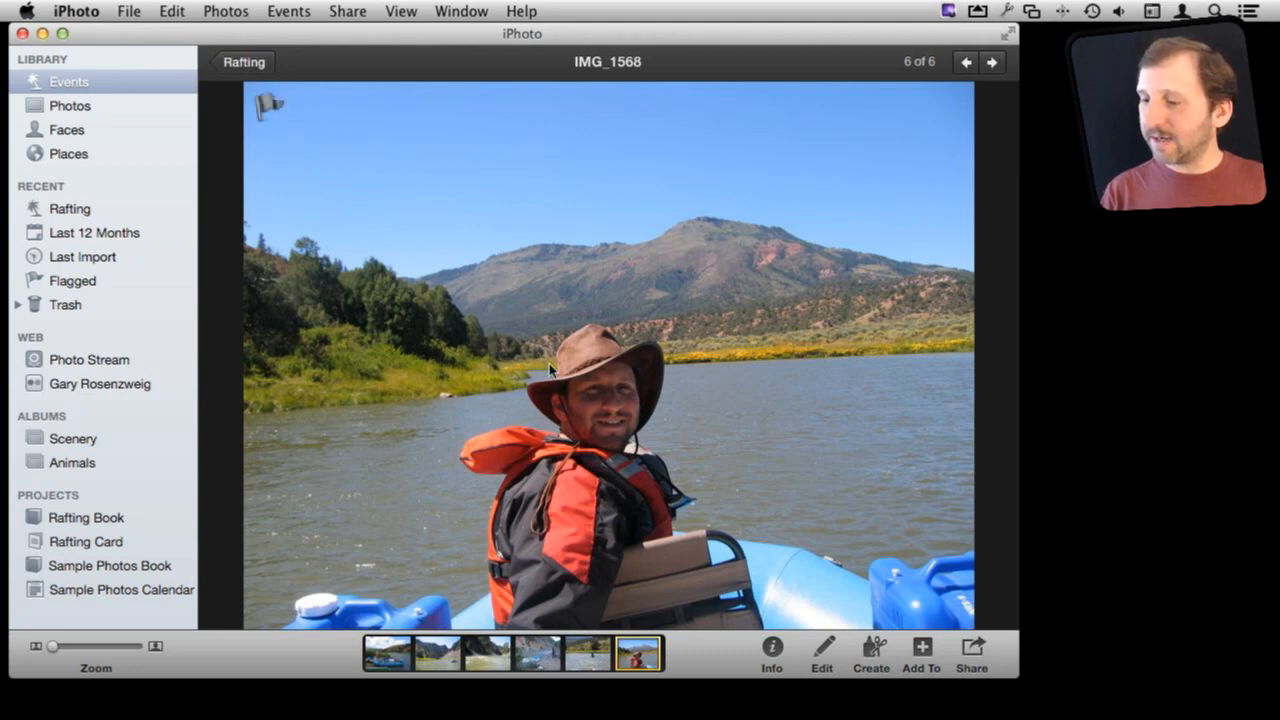
pyautogui.moveTo(780, 480)
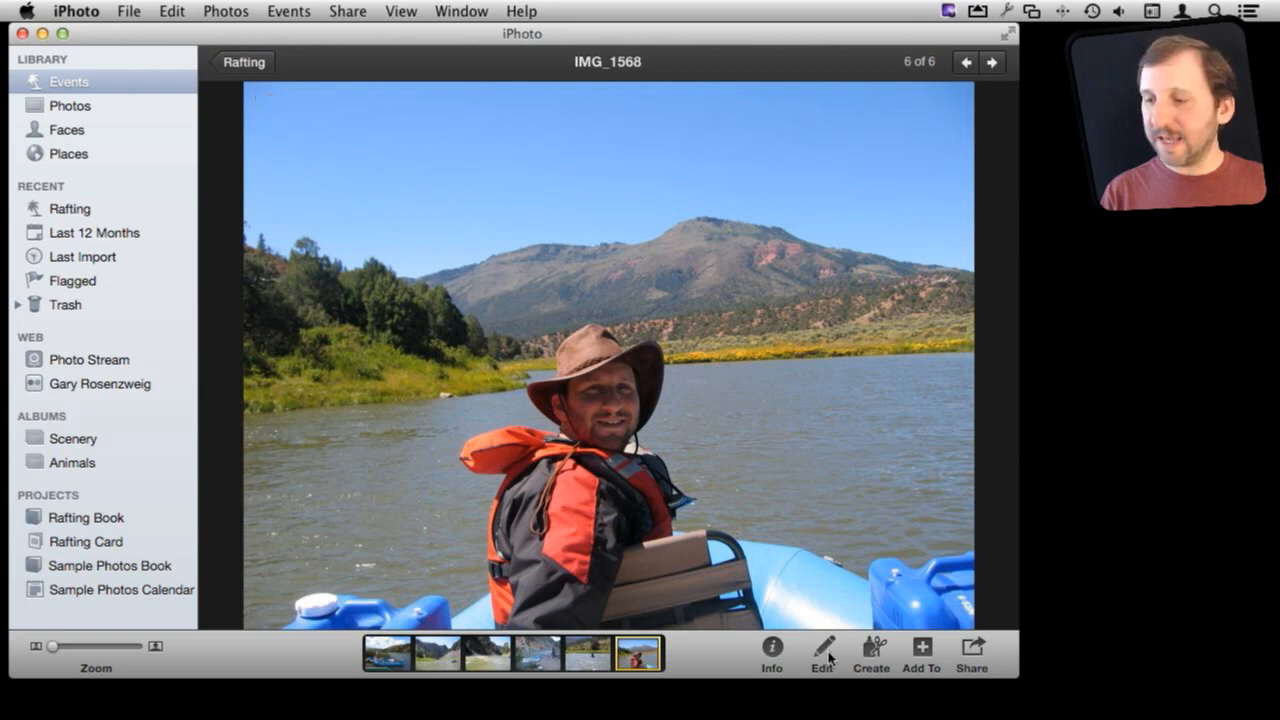
# Put IMG_1568 into edit mode with the Quick Fixes tools showing
pyautogui.click(820, 650)
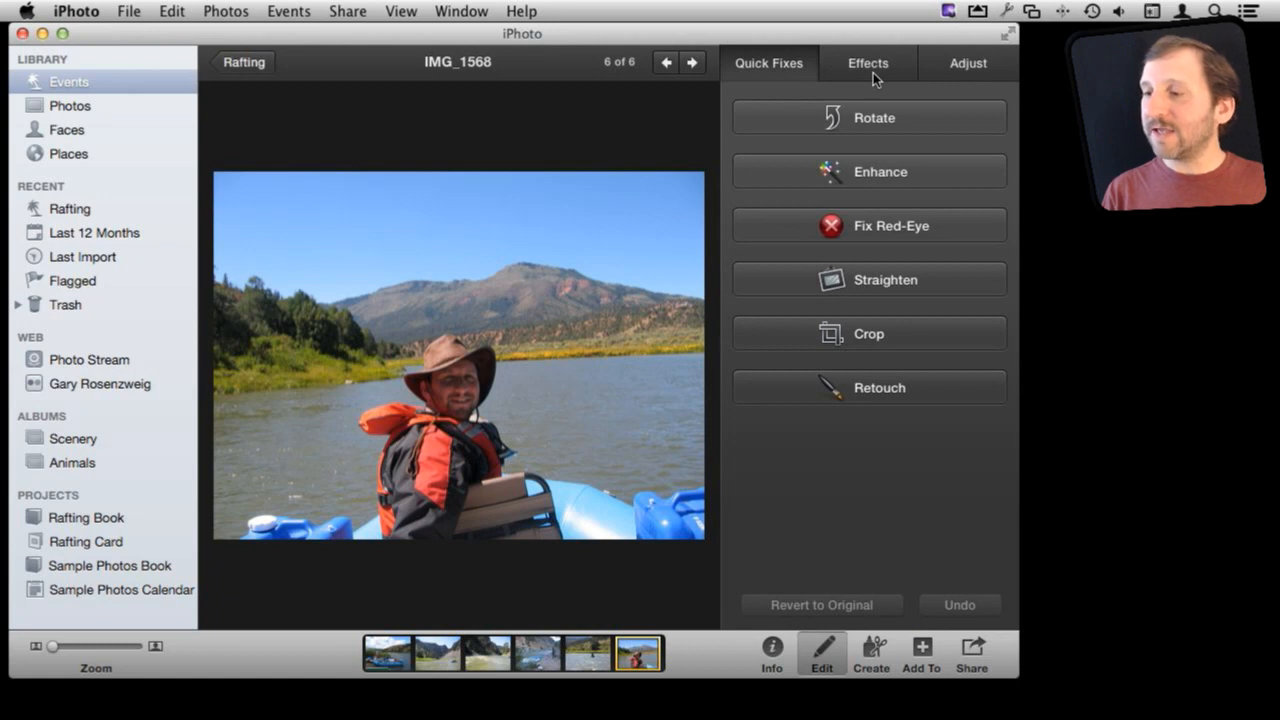
# Preview the Antique effect on IMG_1568 at increasing strength, then remove it again
pyautogui.click(868, 62)
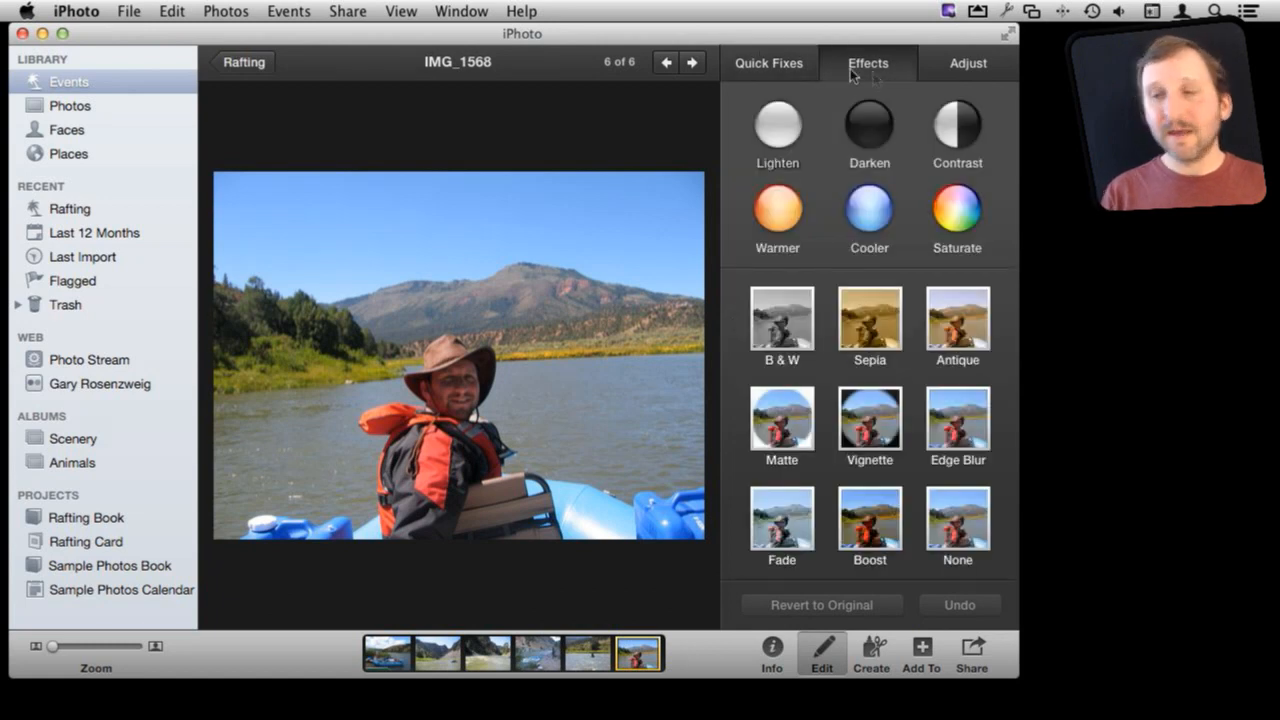
pyautogui.moveTo(816, 396)
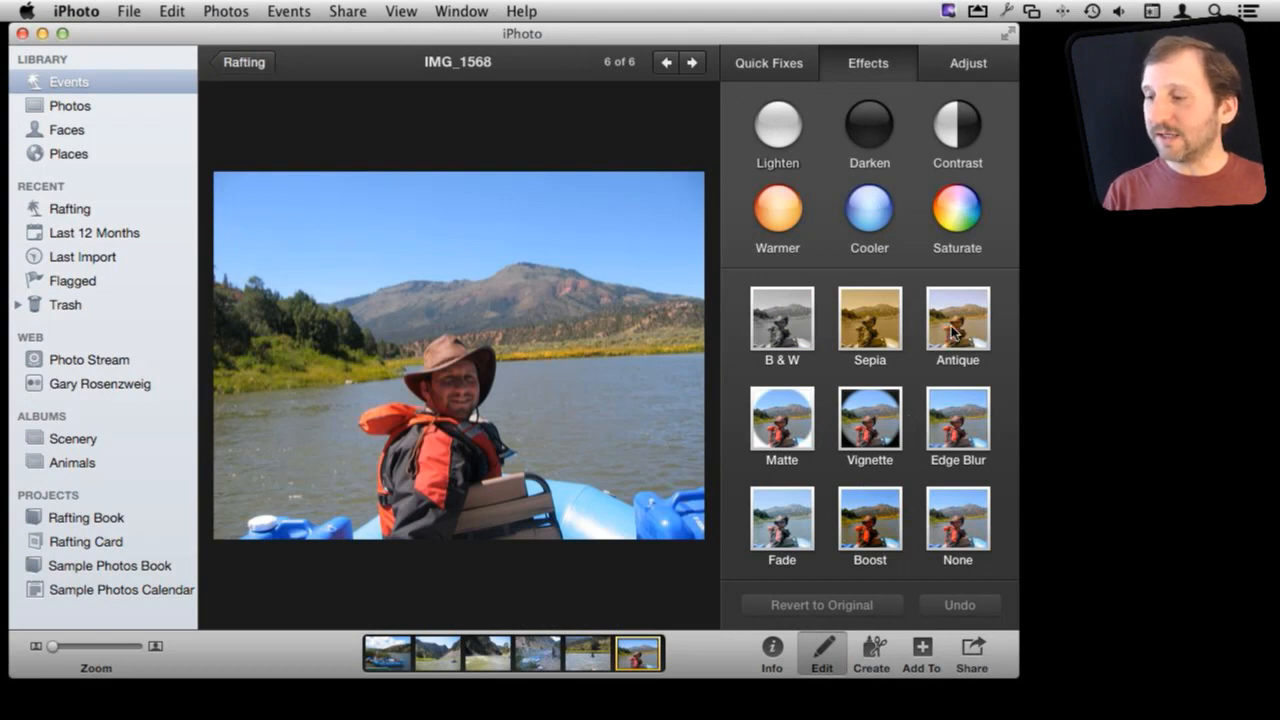
pyautogui.click(956, 320)
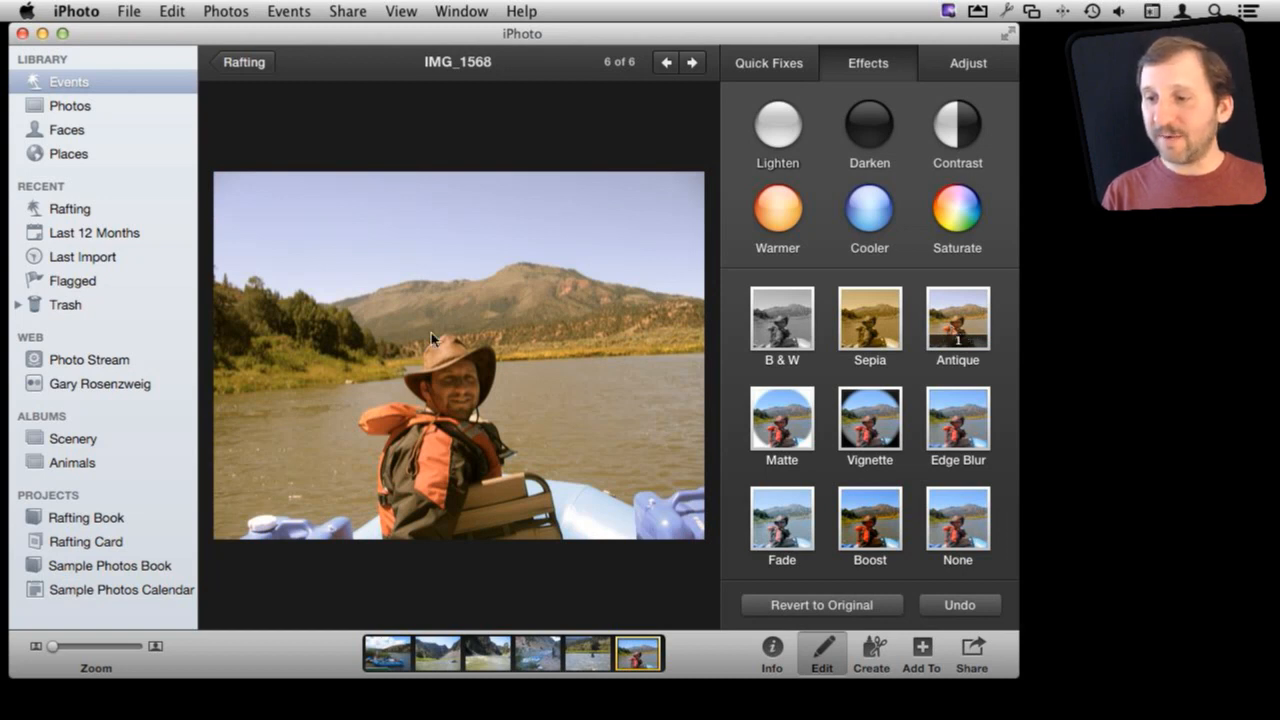
pyautogui.moveTo(648, 282)
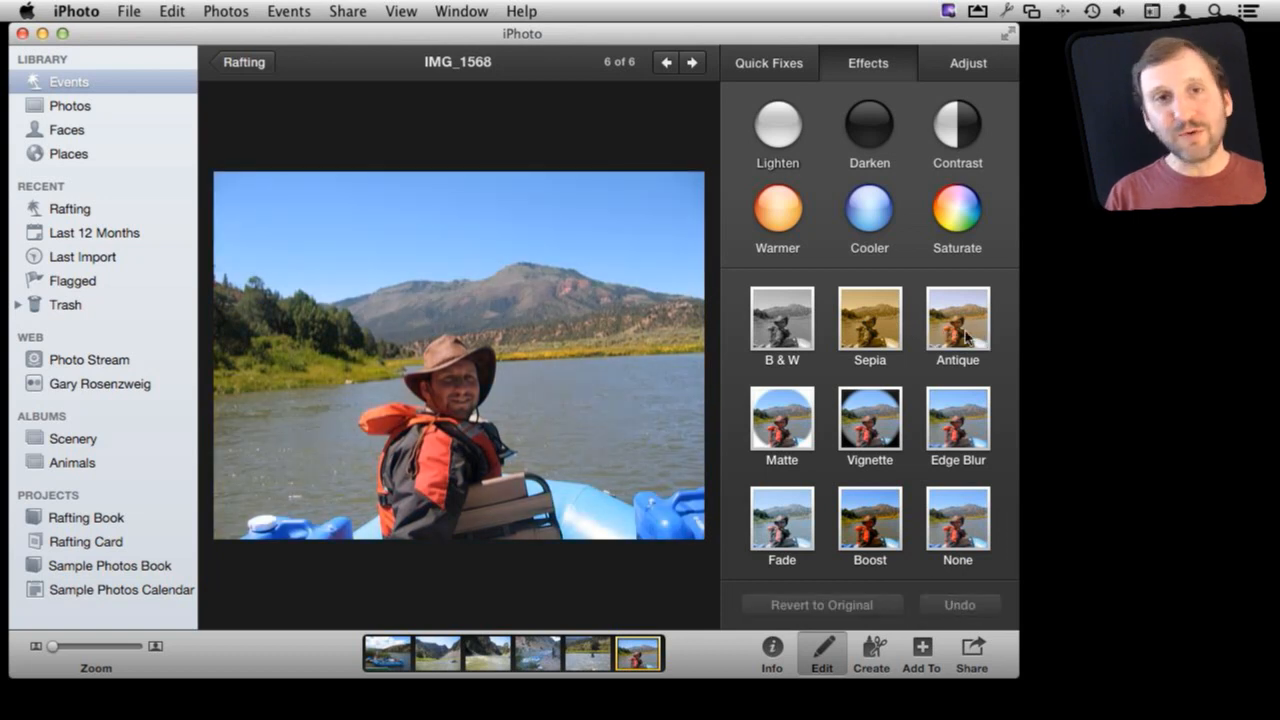
pyautogui.click(956, 320)
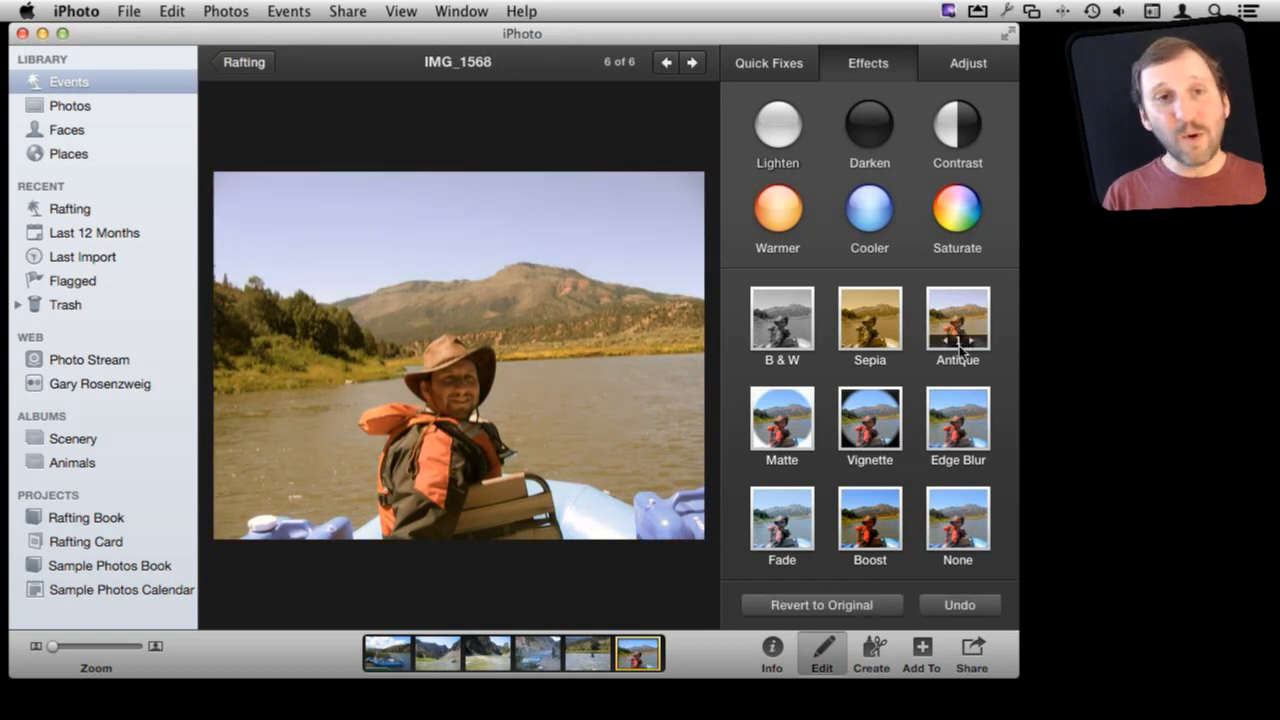
pyautogui.click(956, 320)
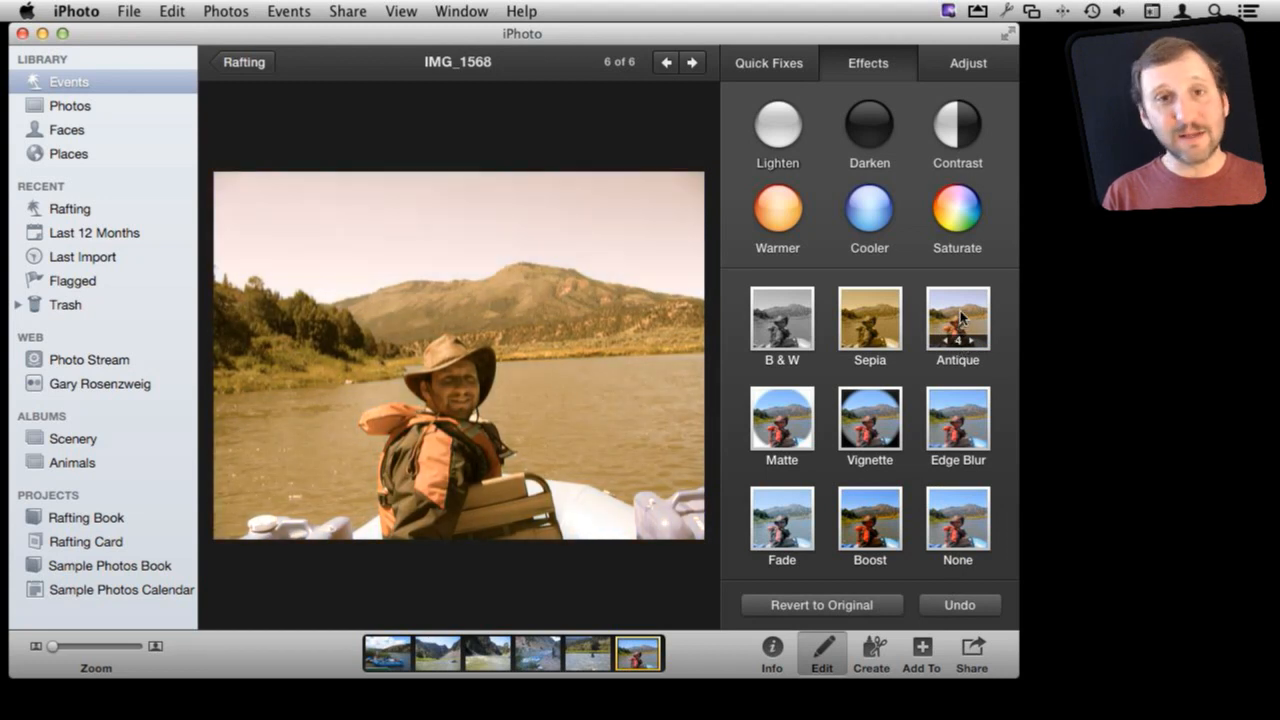
pyautogui.moveTo(944, 348)
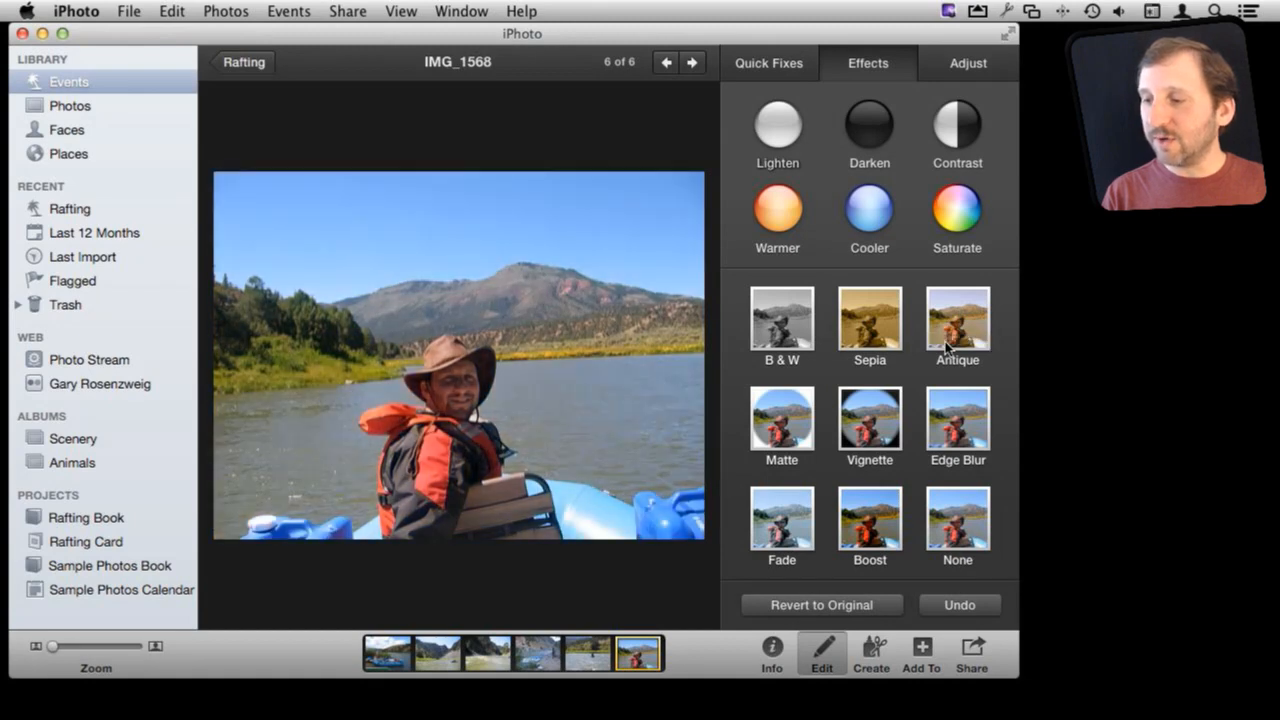
pyautogui.click(956, 320)
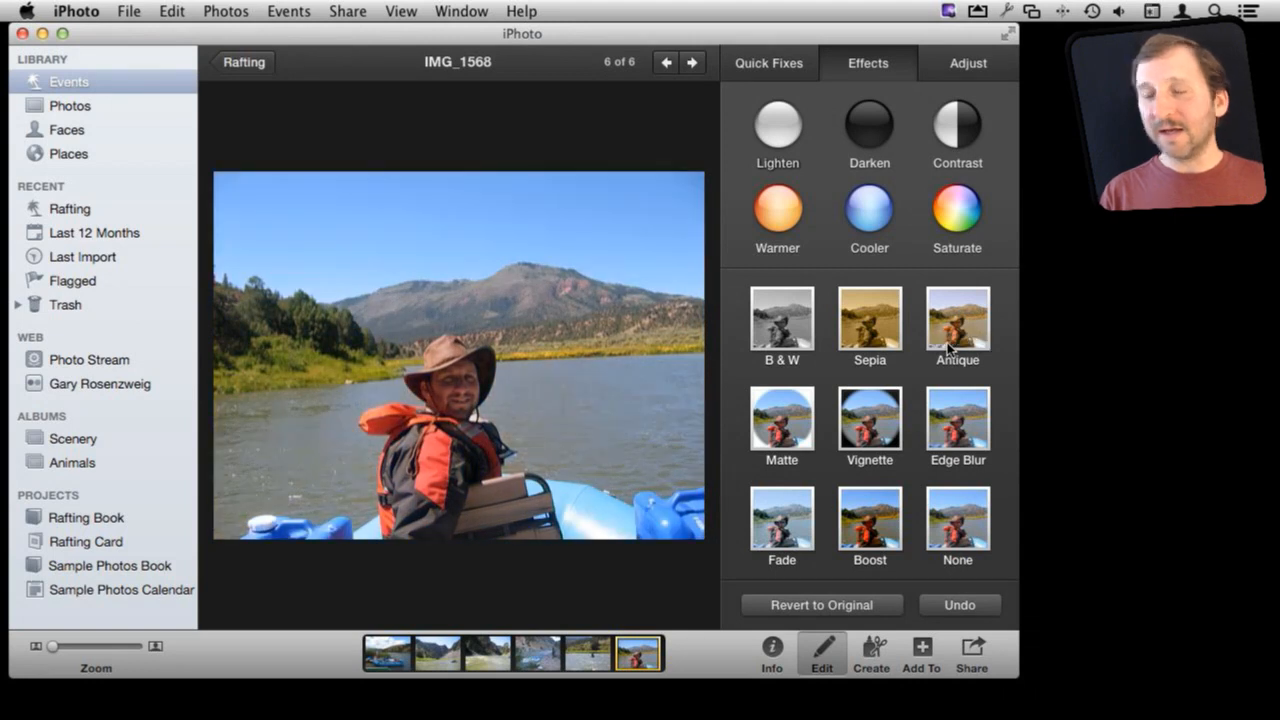
pyautogui.moveTo(694, 364)
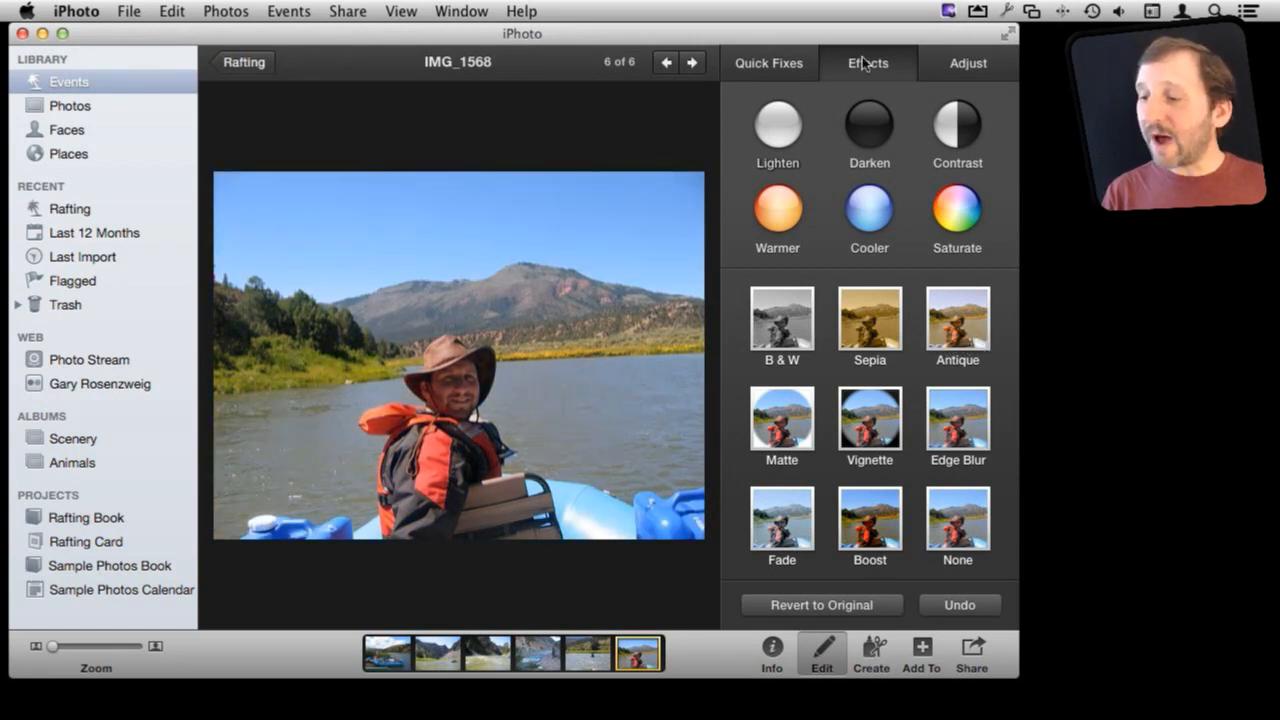
# Apply Antique toning plus a dark oval Vignette to IMG_1568
pyautogui.click(956, 320)
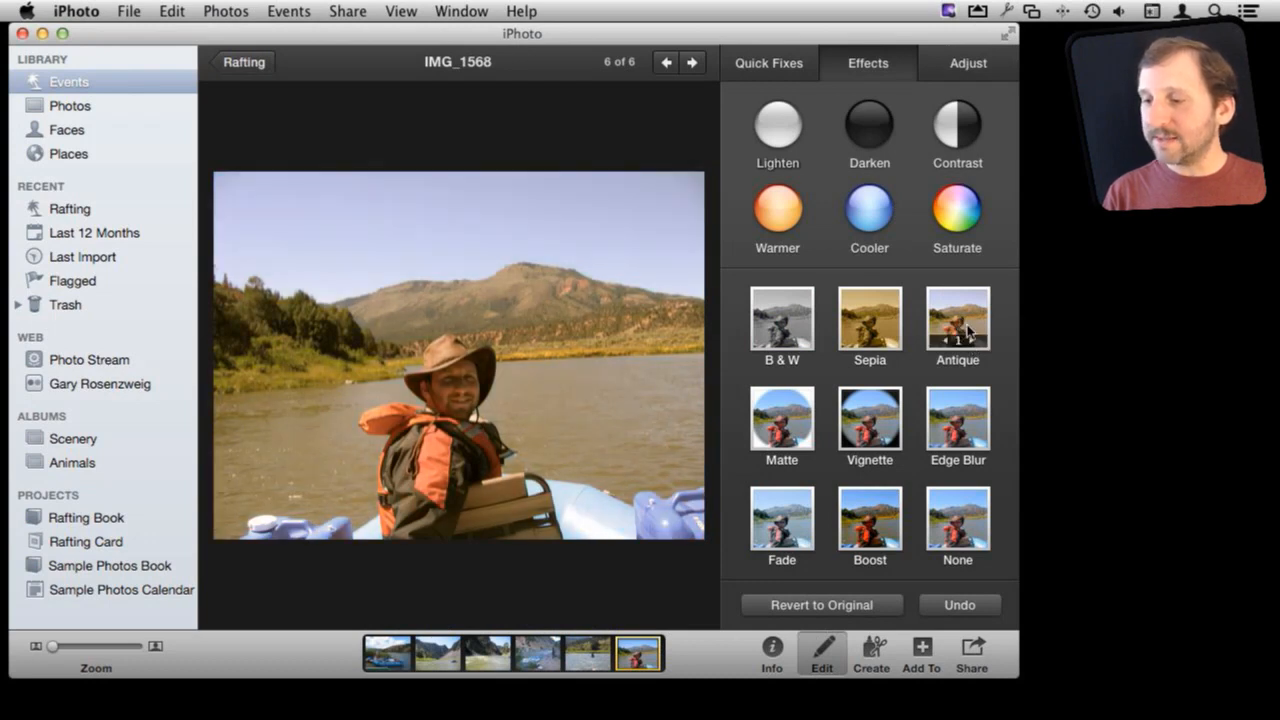
pyautogui.moveTo(848, 432)
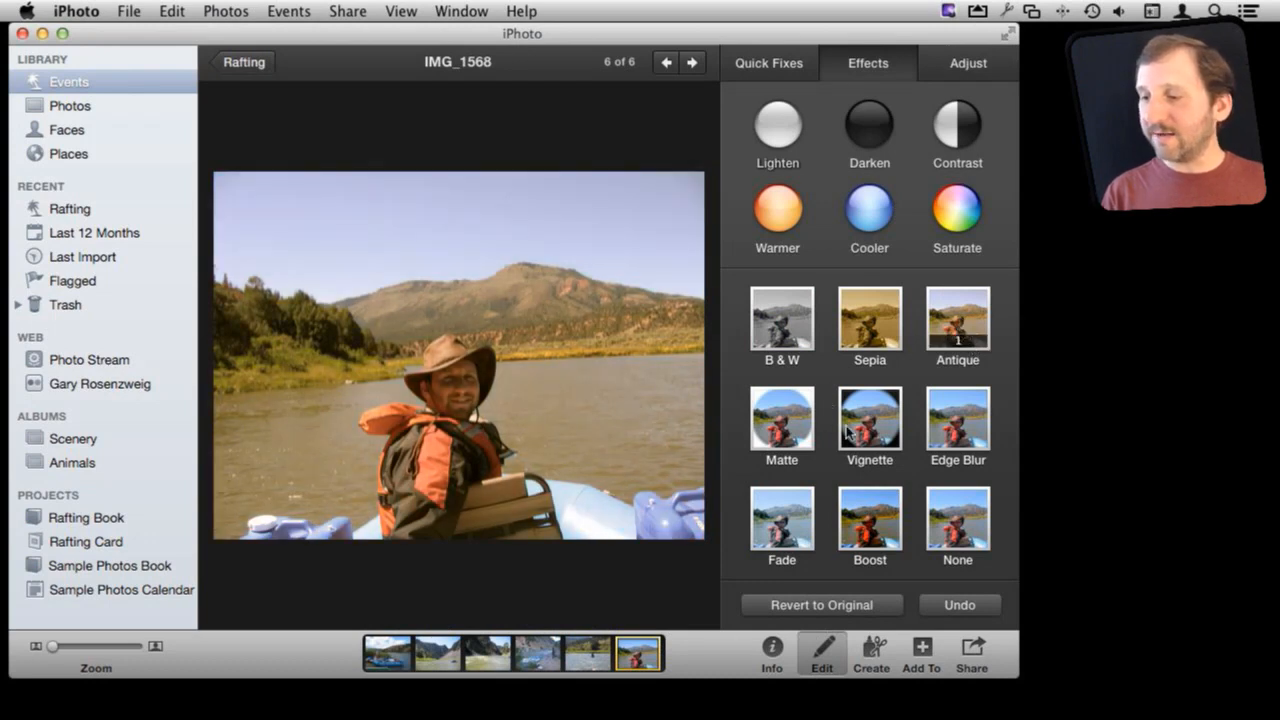
pyautogui.click(868, 418)
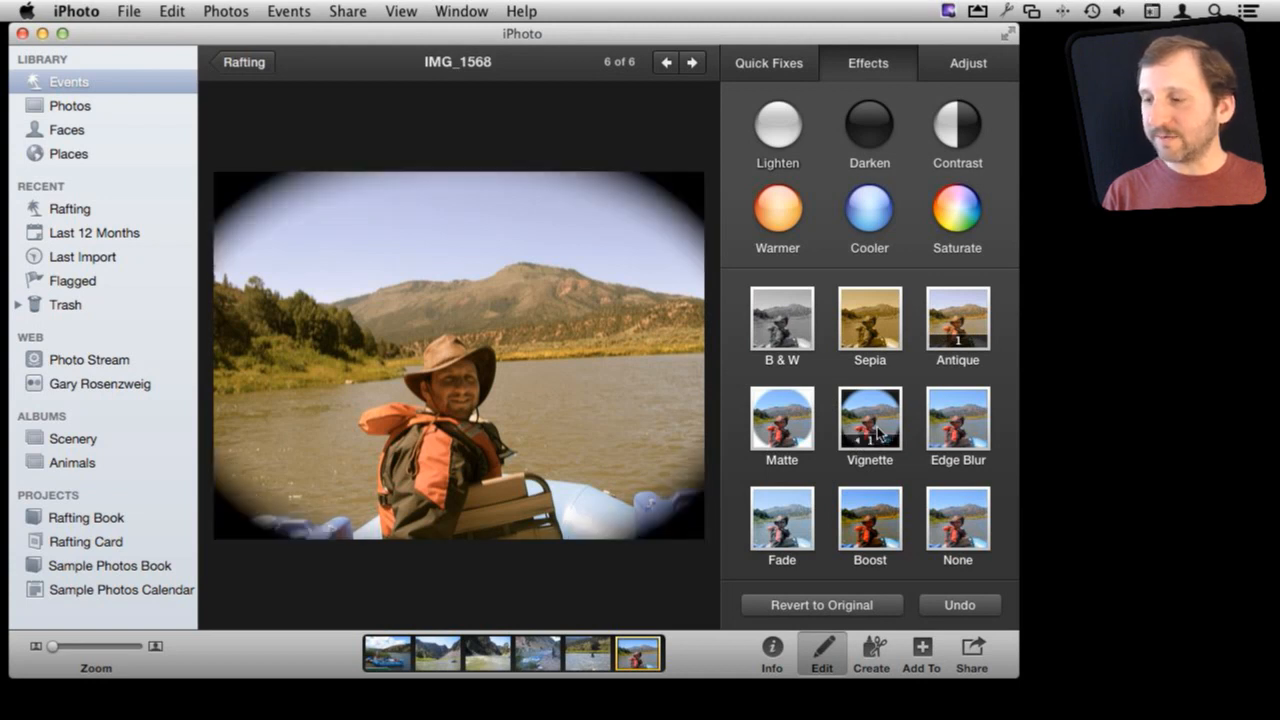
pyautogui.moveTo(884, 444)
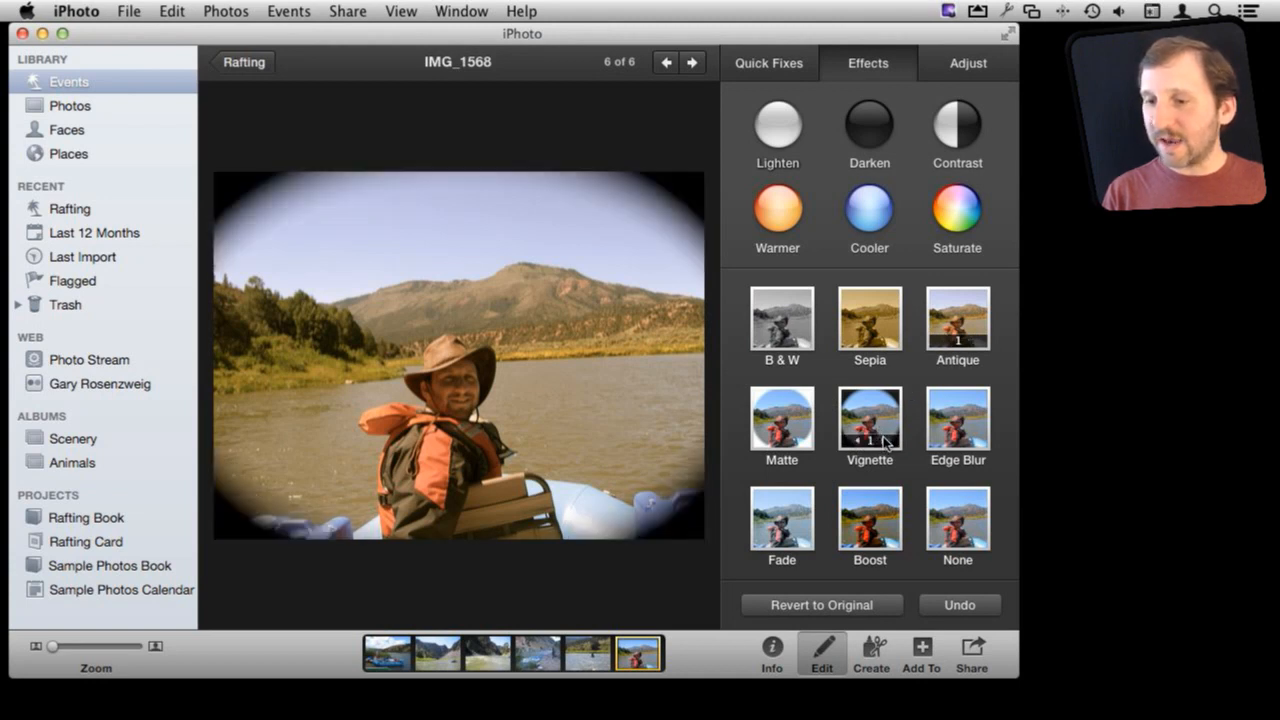
pyautogui.click(884, 440)
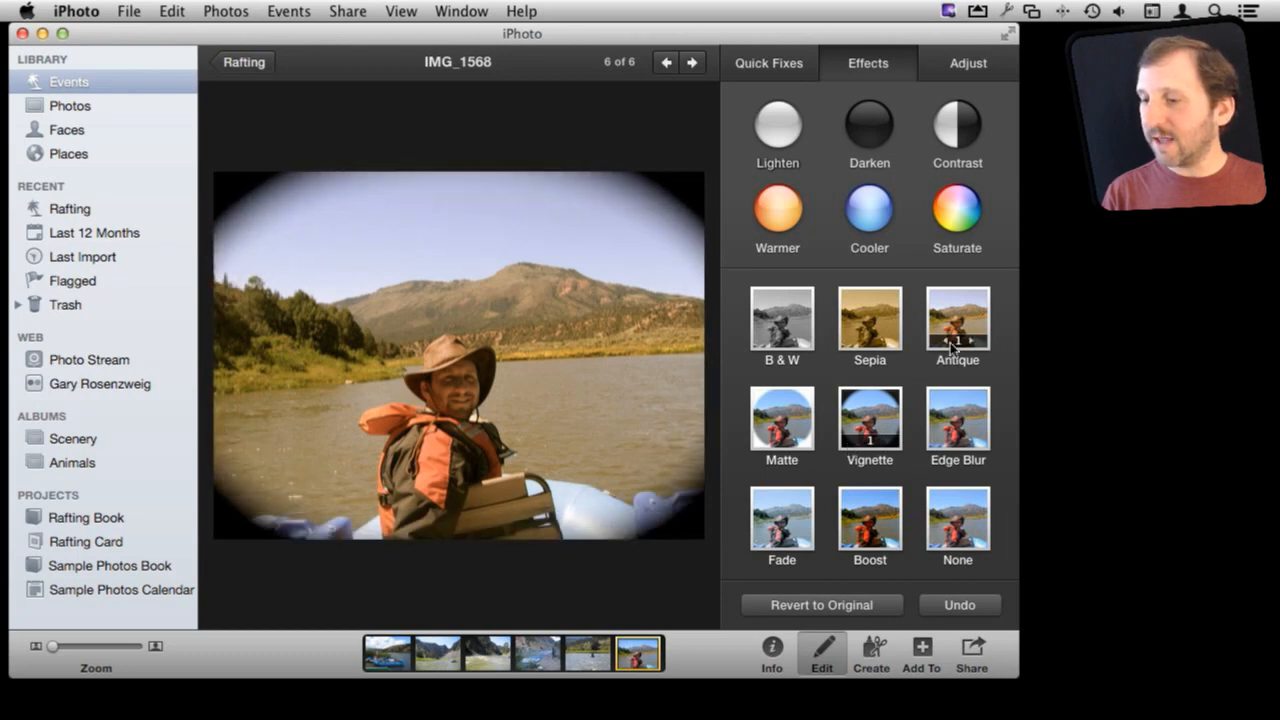
# Undo the Antique/Vignette look and revert IMG_1568 to its original
pyautogui.click(956, 320)
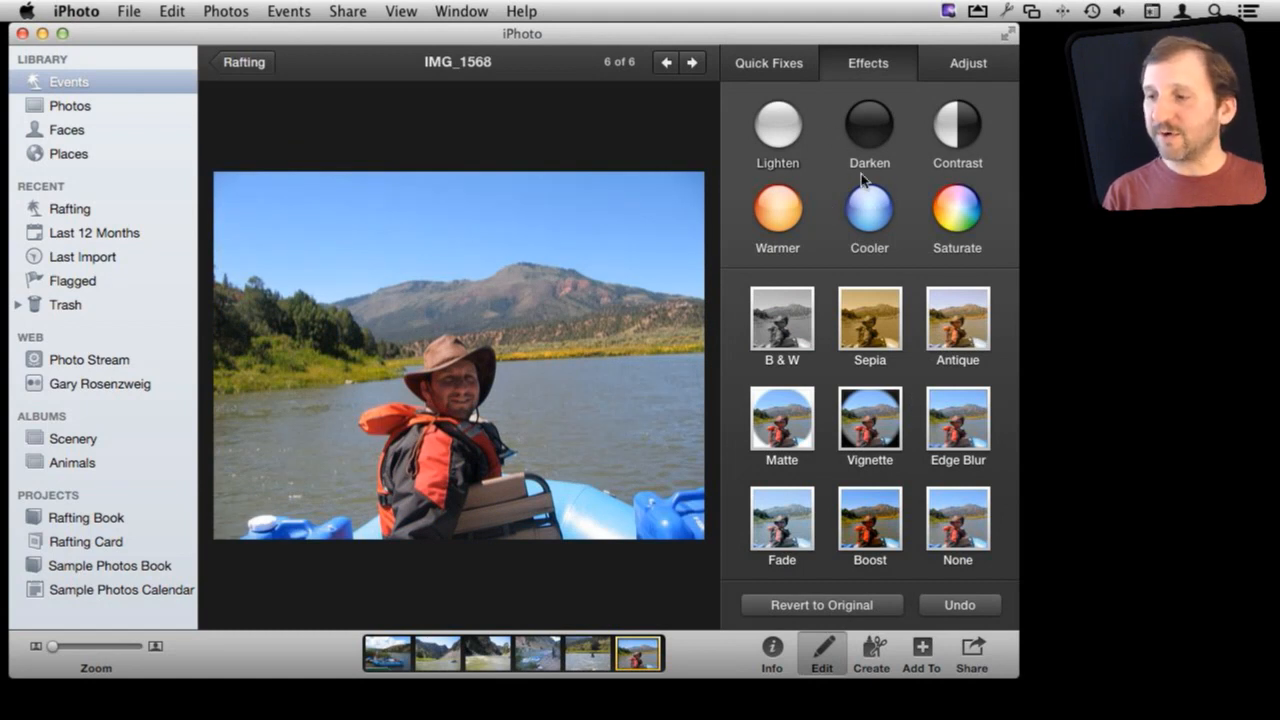
pyautogui.moveTo(868, 130)
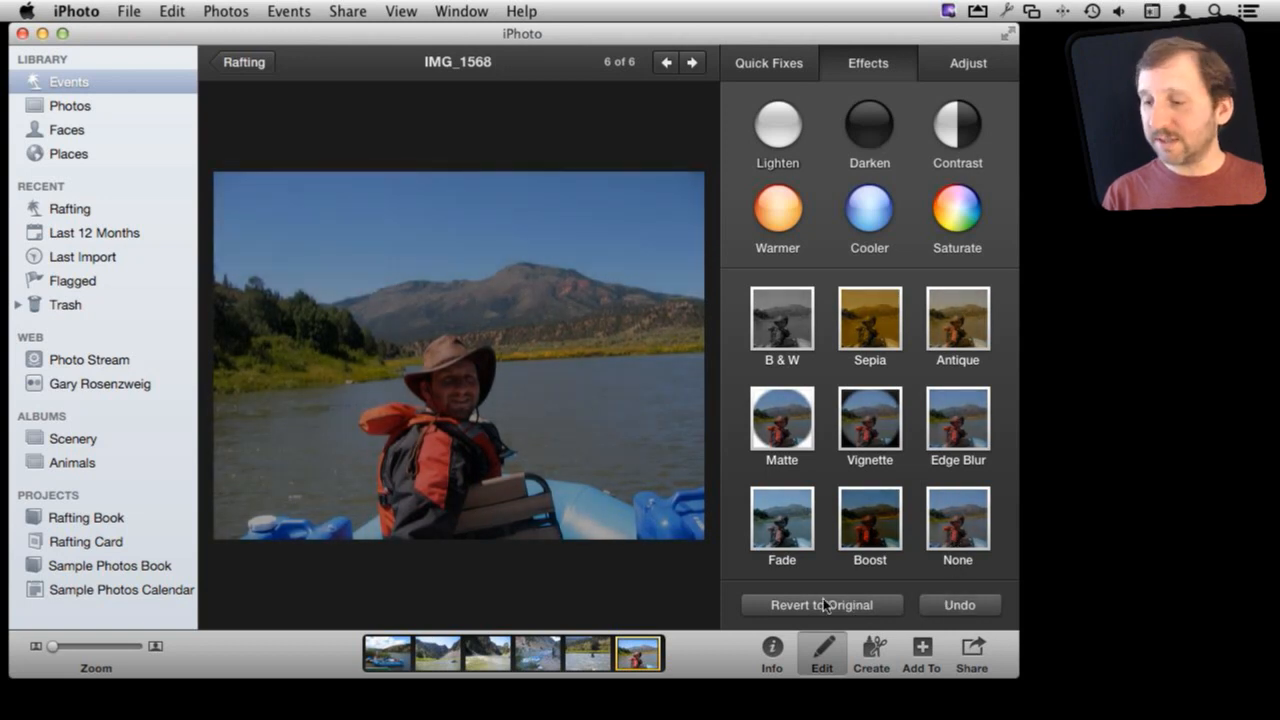
pyautogui.click(820, 604)
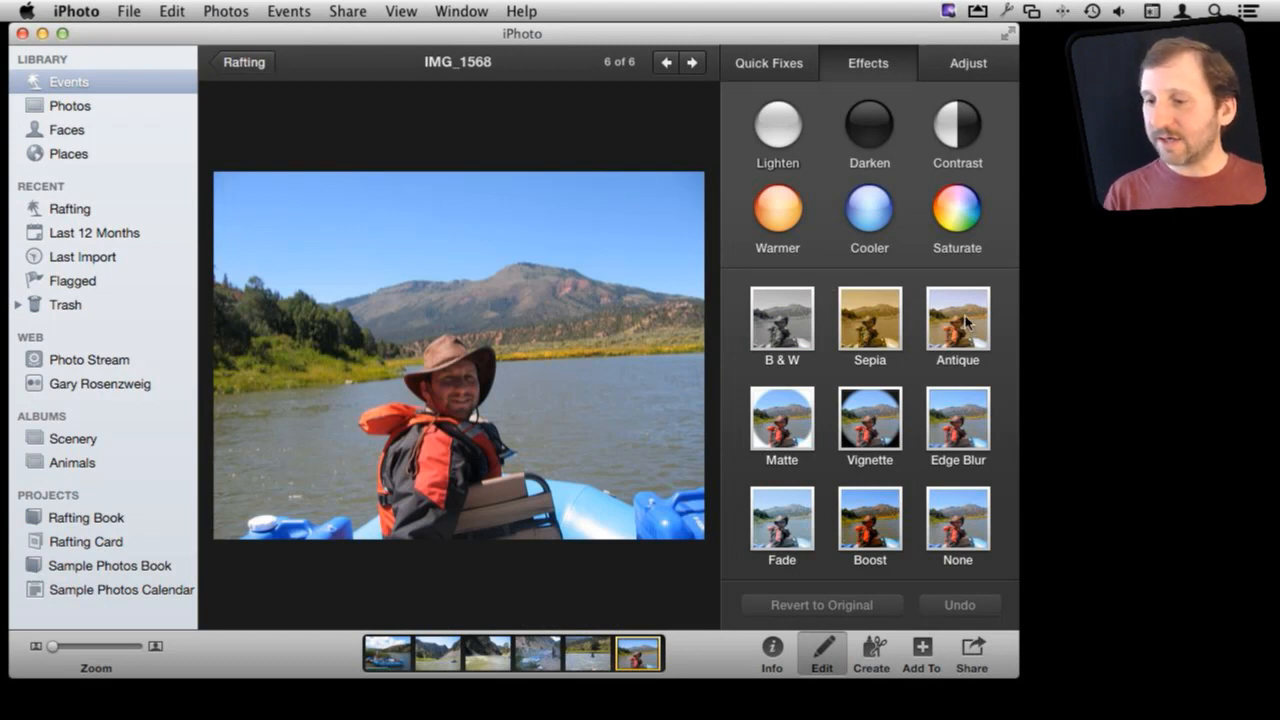
# Stack Antique, double Edge Blur, Fade and Boost on IMG_1568, then reduce the Antique tint
pyautogui.click(956, 320)
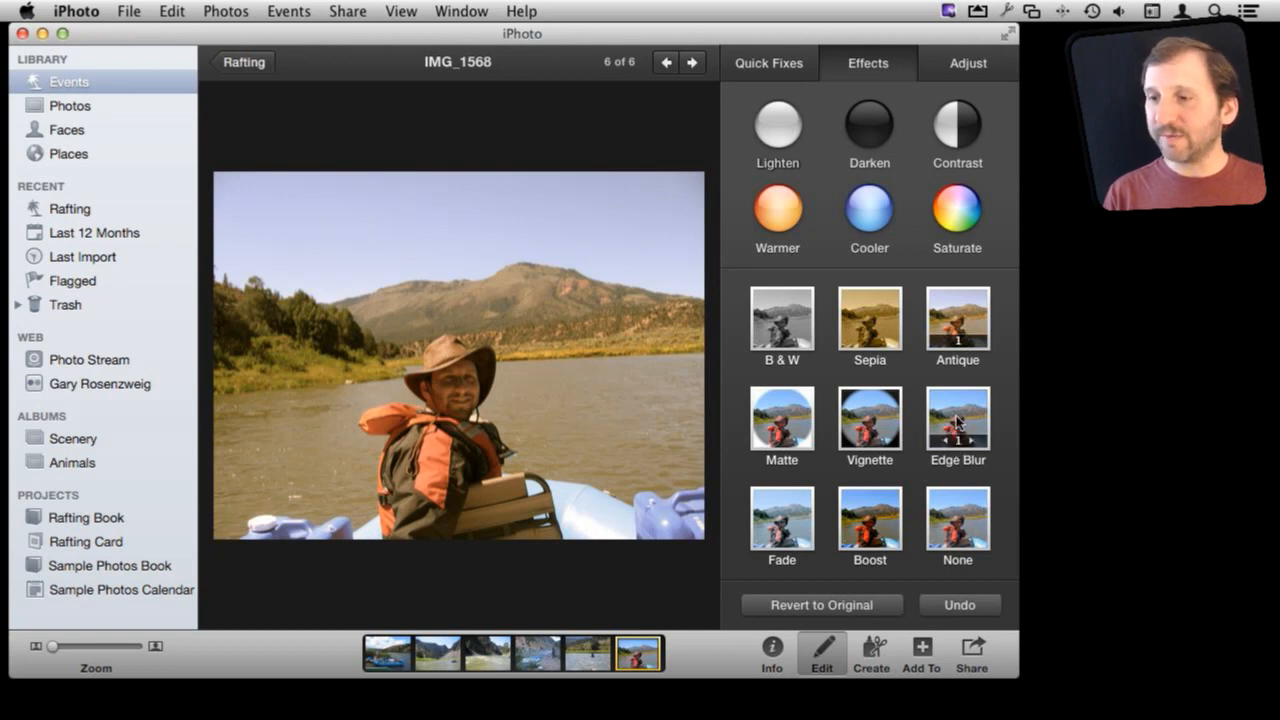
pyautogui.click(976, 440)
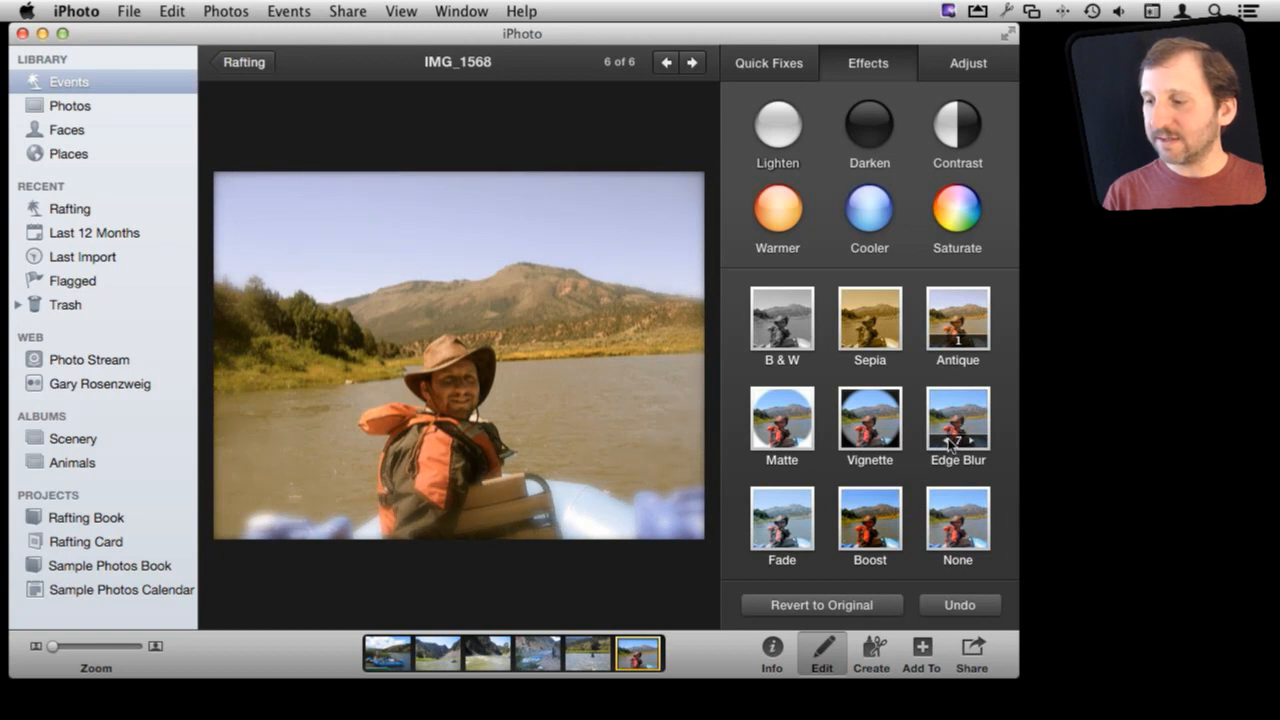
pyautogui.click(956, 440)
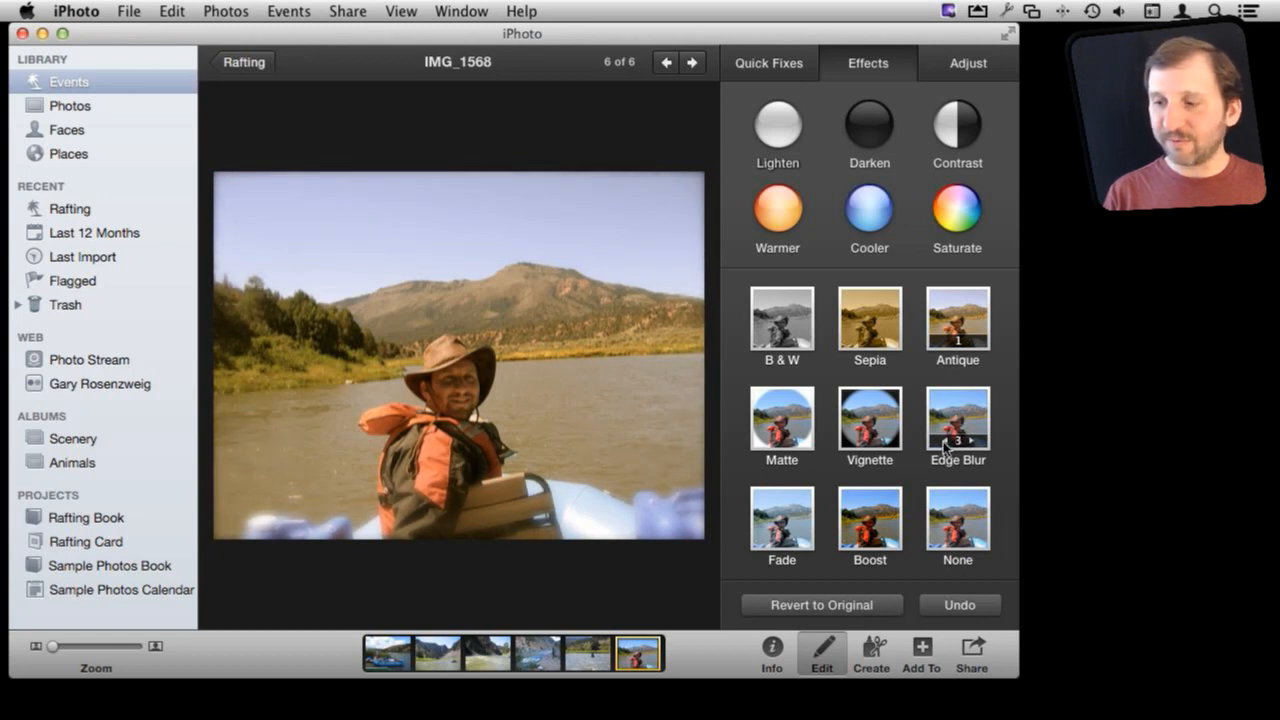
pyautogui.click(940, 440)
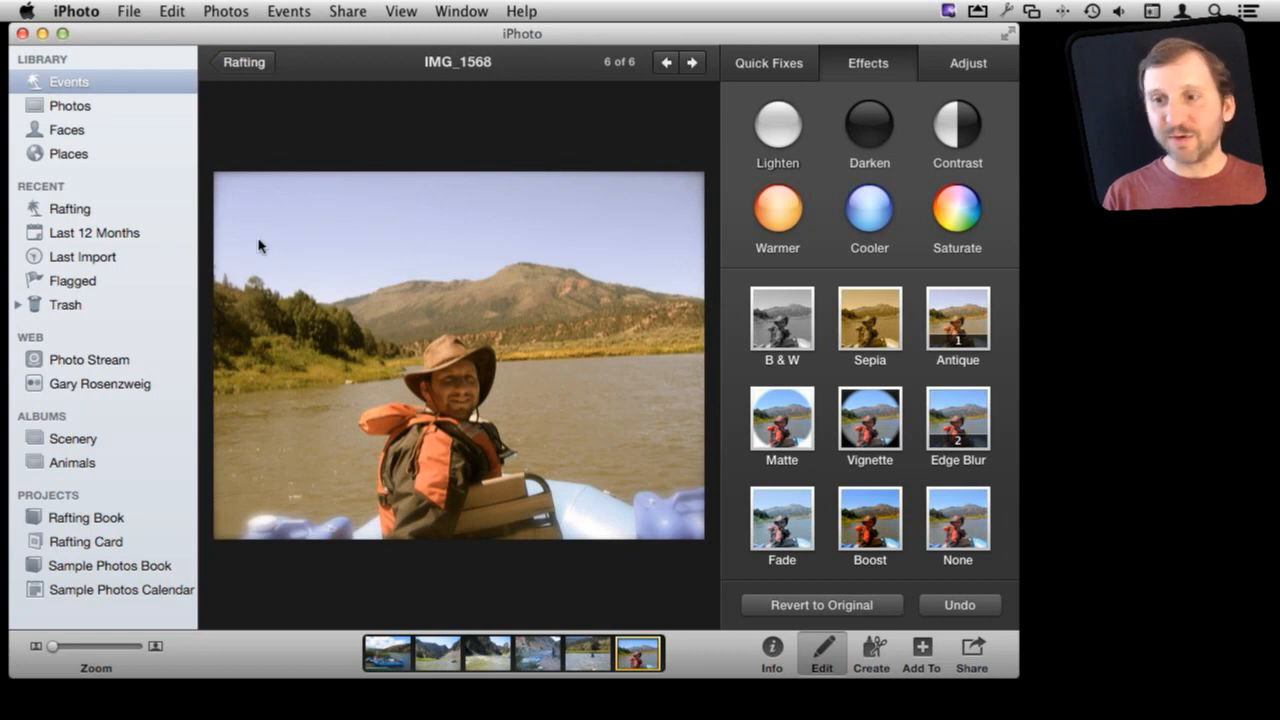
pyautogui.moveTo(838, 552)
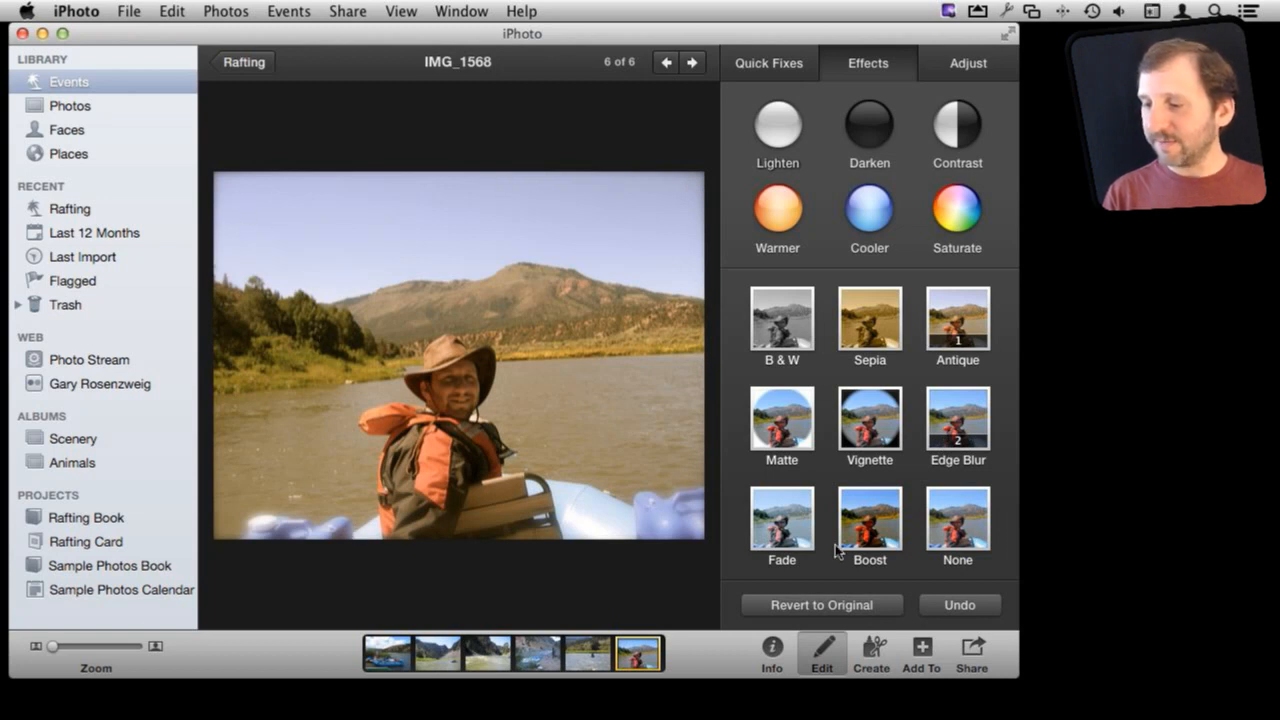
pyautogui.moveTo(912, 456)
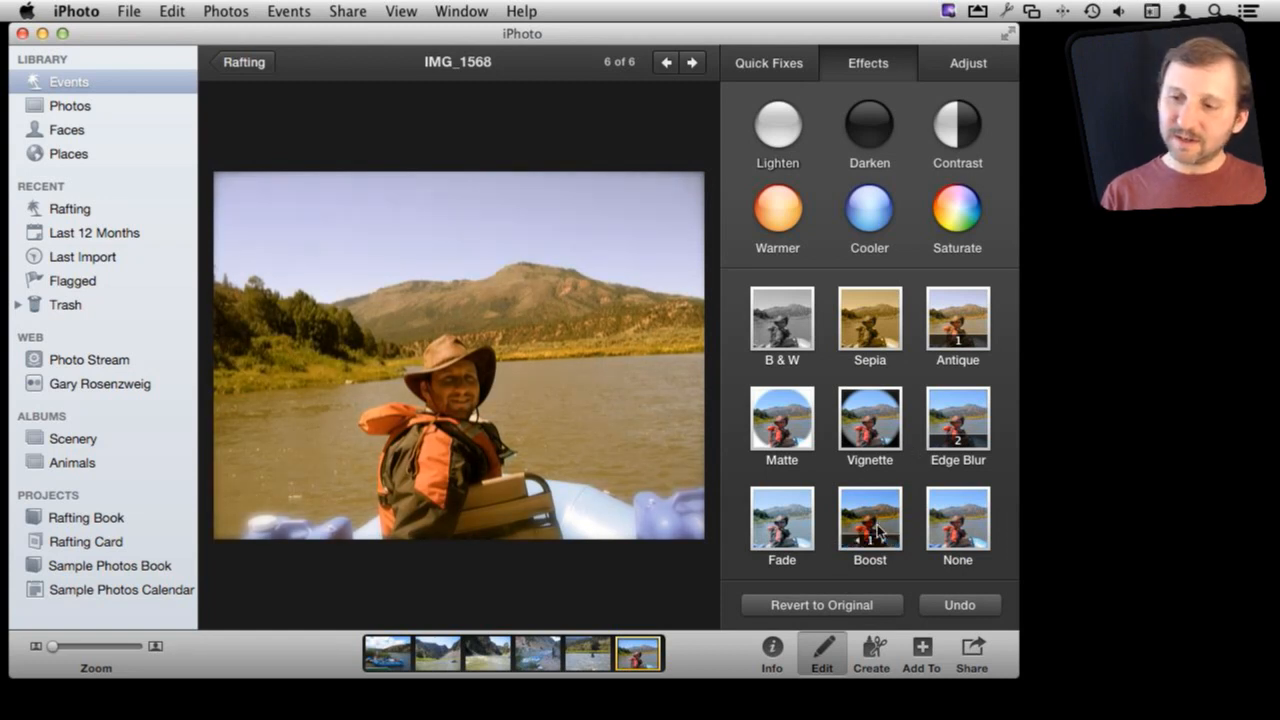
pyautogui.click(868, 518)
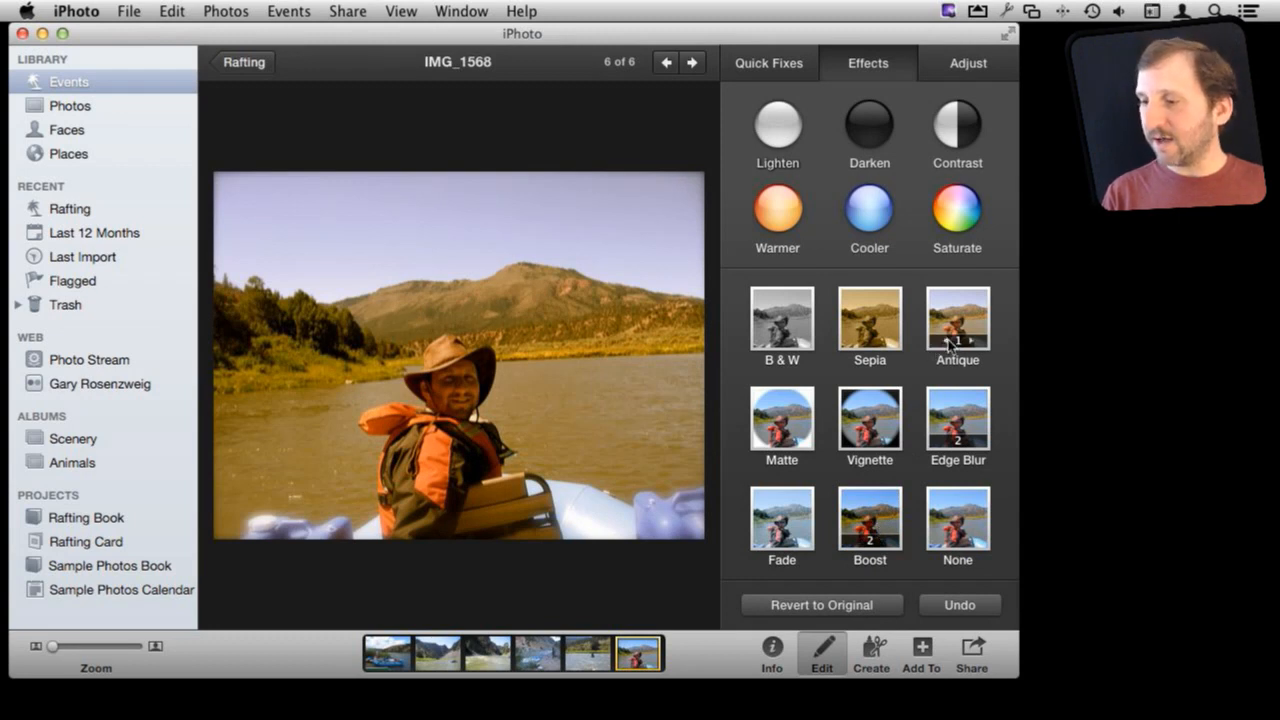
pyautogui.click(868, 320)
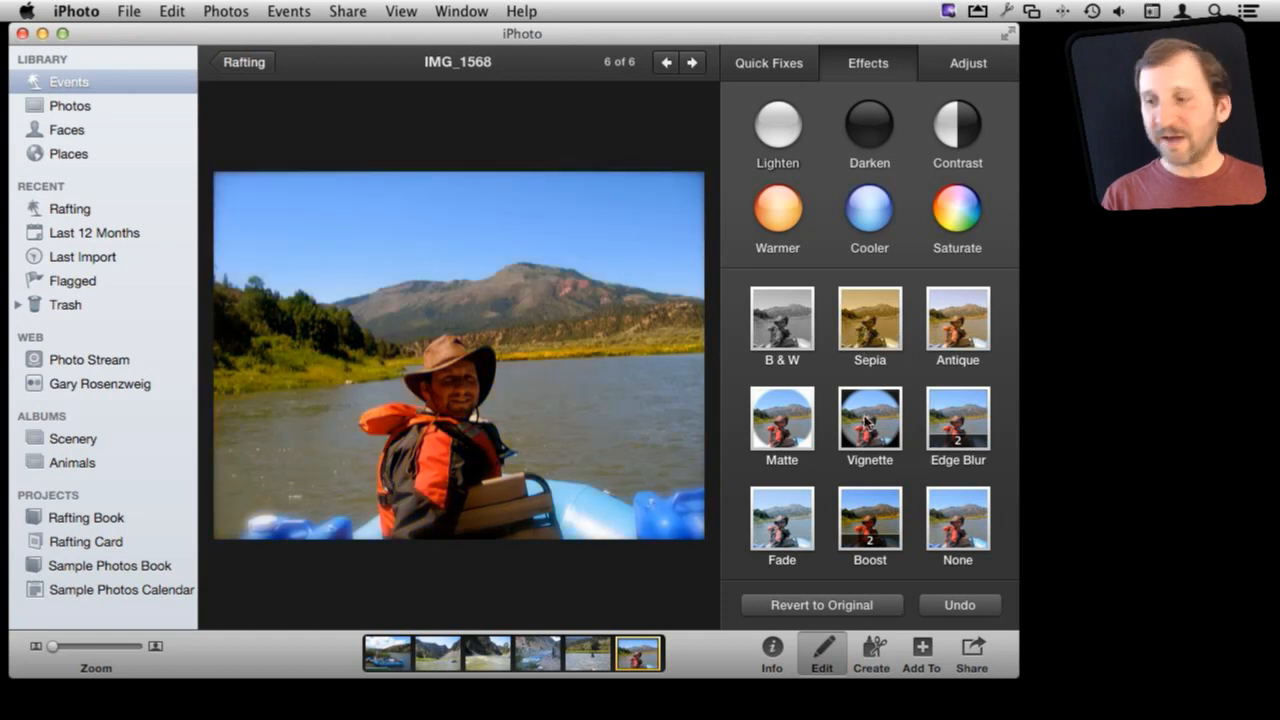
pyautogui.moveTo(560, 326)
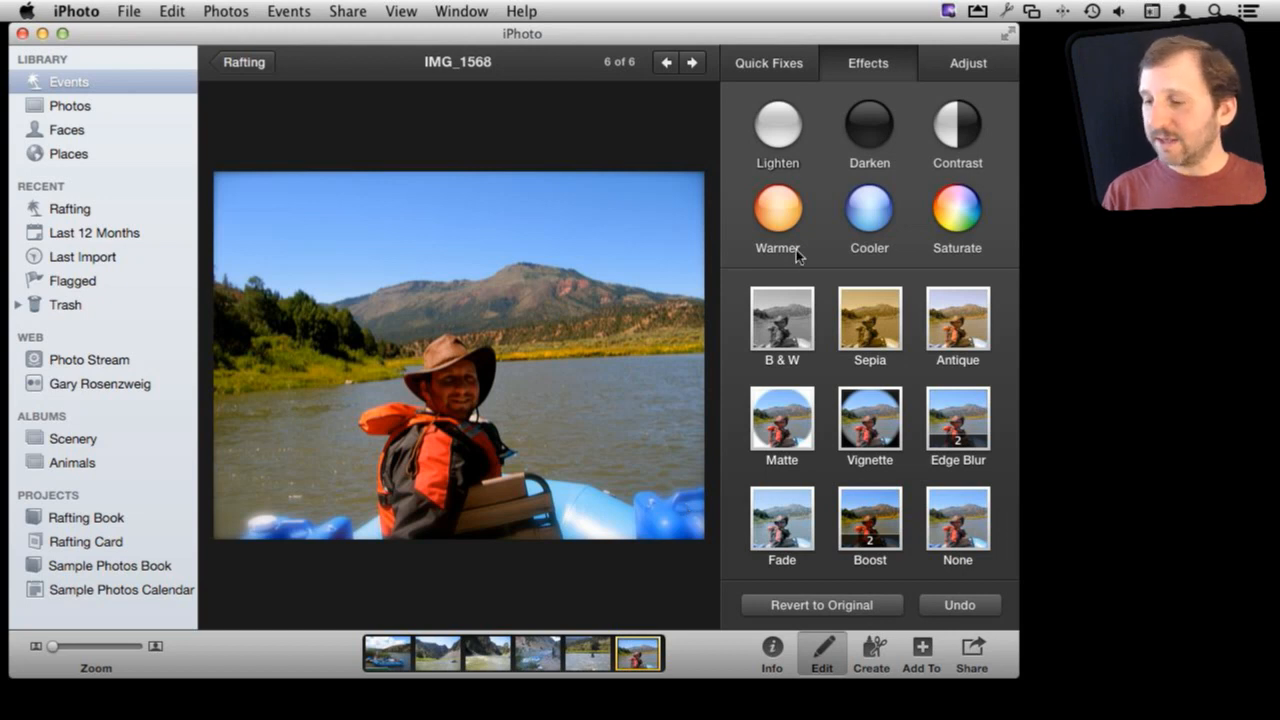
pyautogui.moveTo(678, 340)
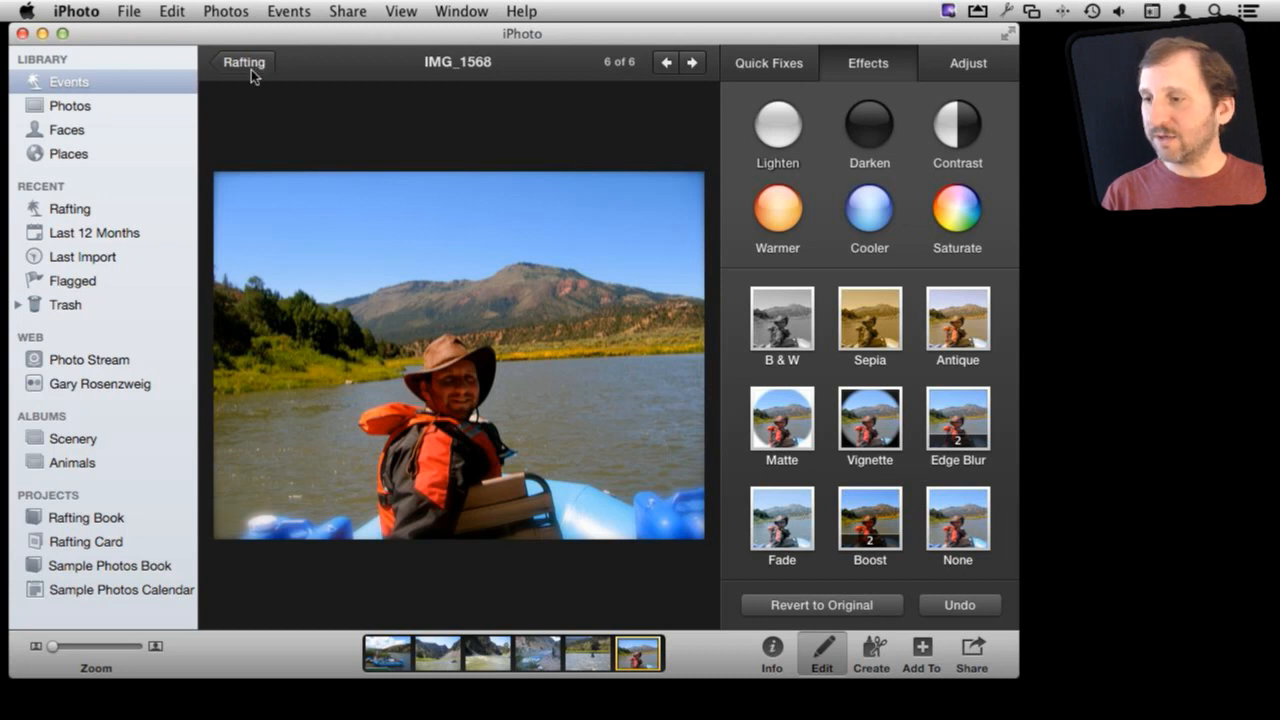
pyautogui.moveTo(830, 64)
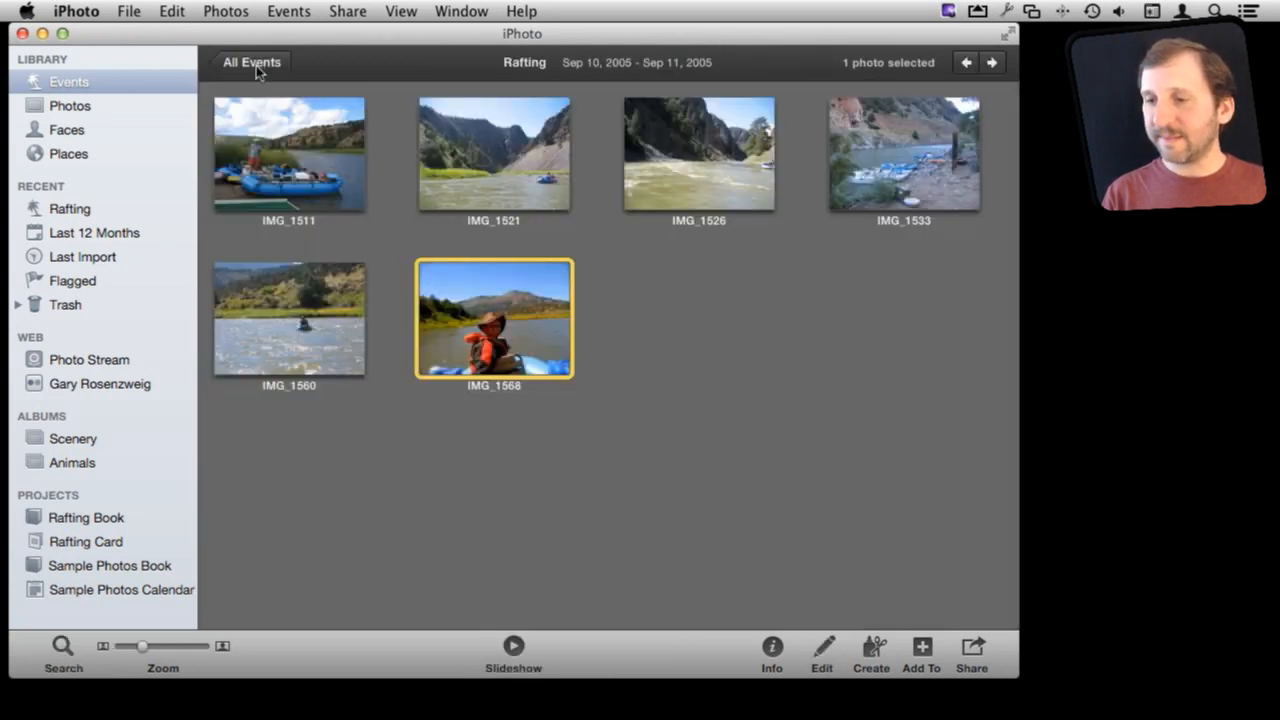
# Reopen IMG_1568 full-size from the Rafting event and enter edit mode
pyautogui.doubleClick(492, 316)
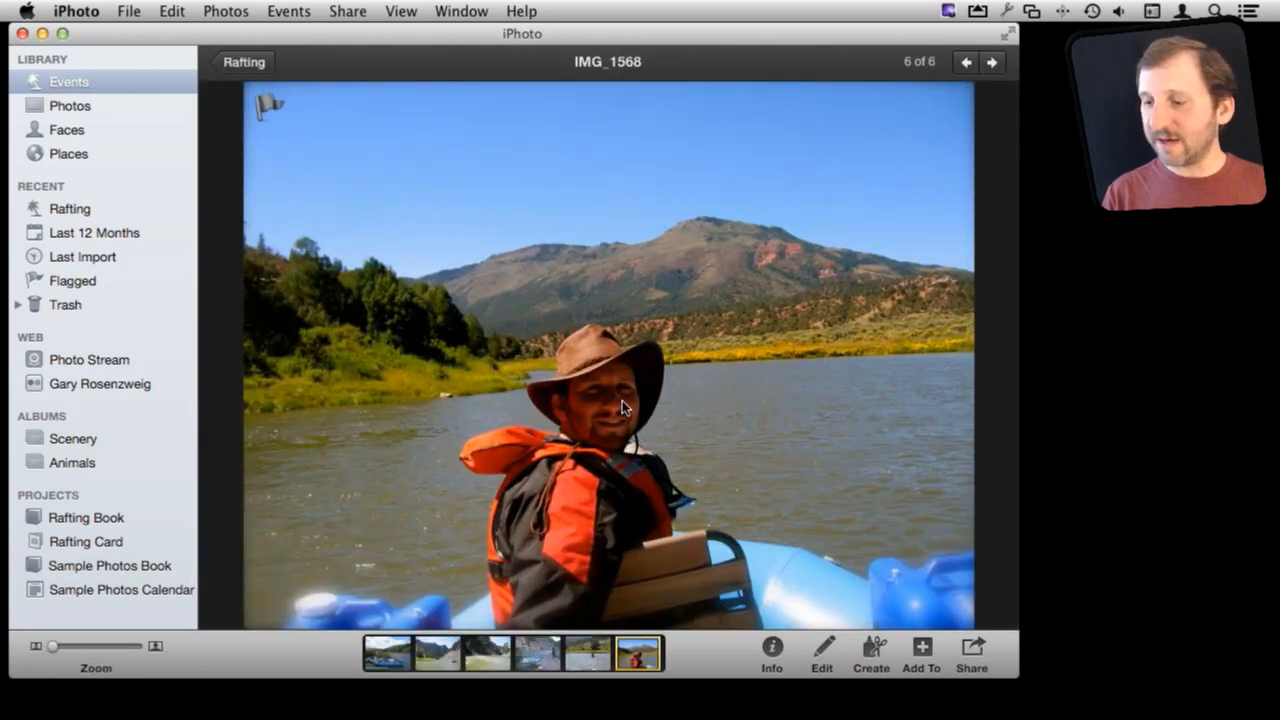
pyautogui.click(820, 650)
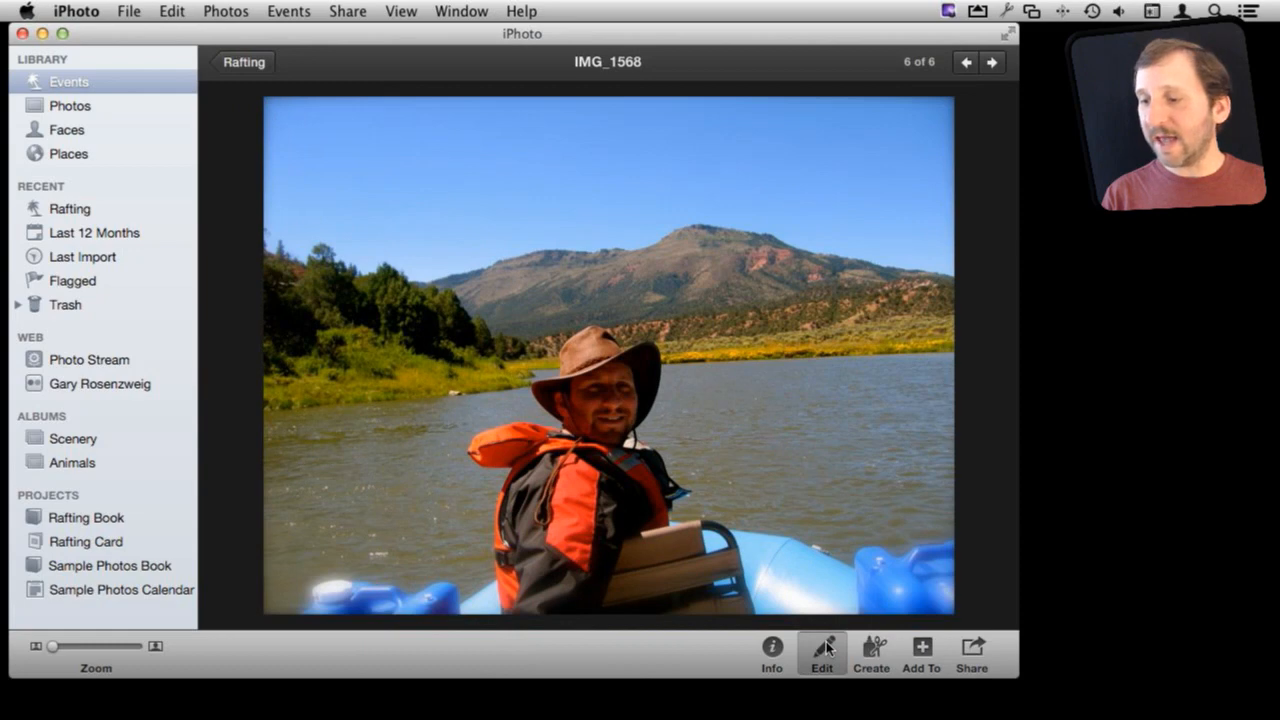
# Revert IMG_1568 to its original version, confirming that all edits are discarded
pyautogui.click(820, 604)
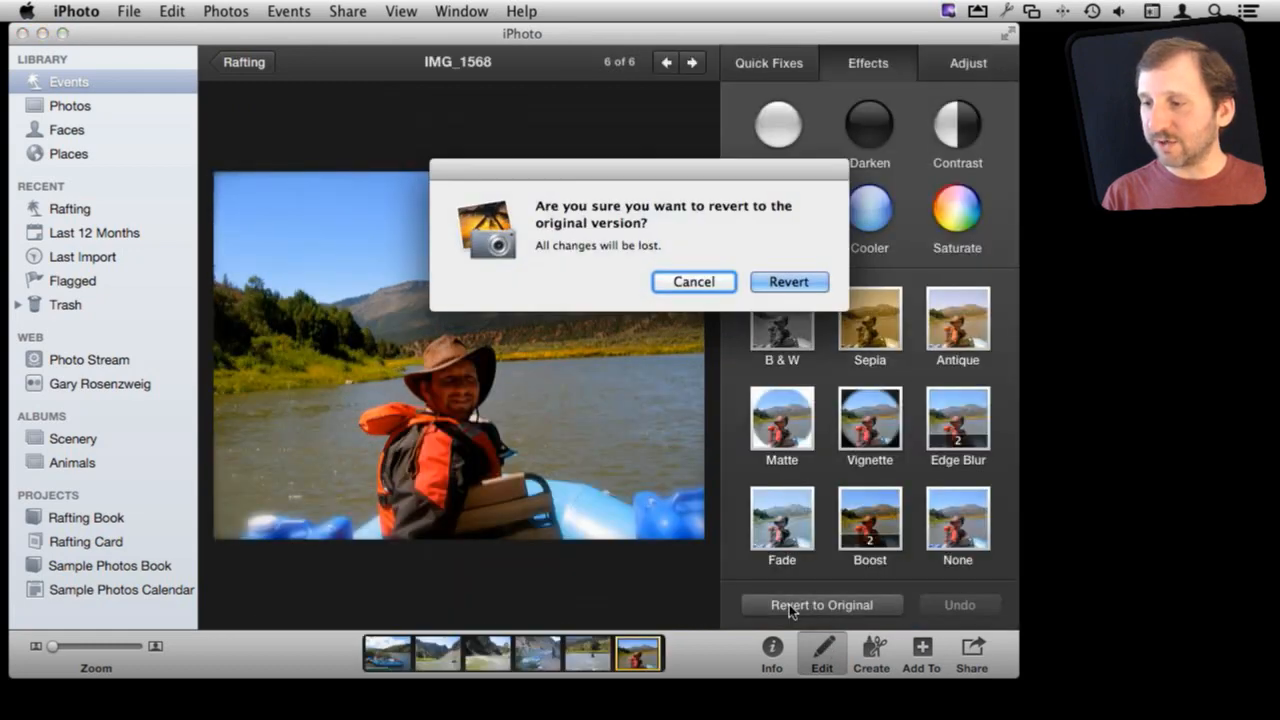
pyautogui.moveTo(788, 282)
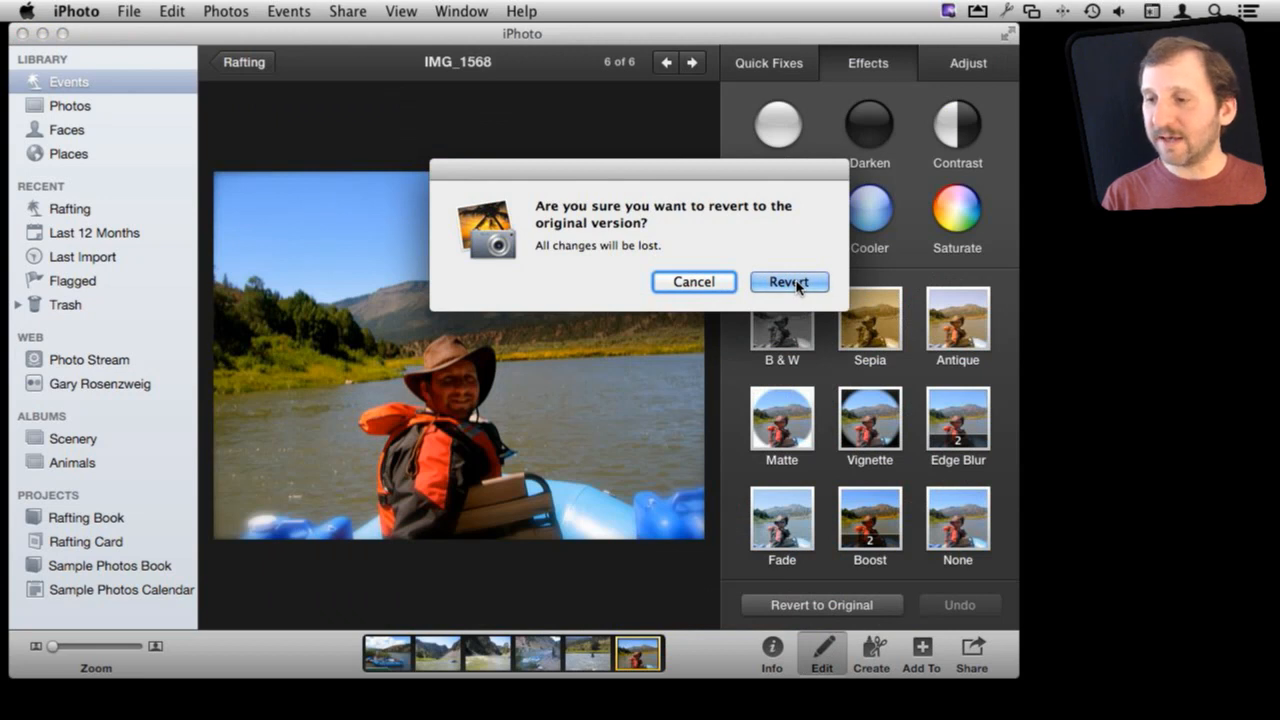
pyautogui.click(788, 282)
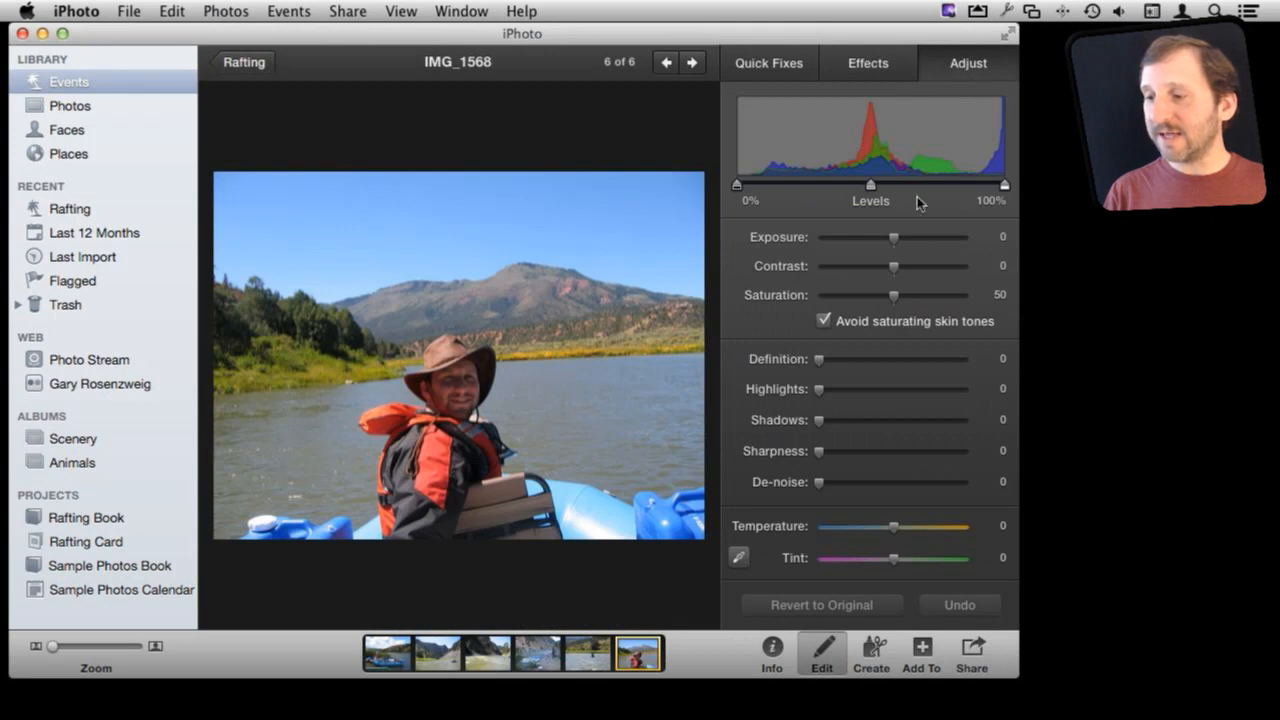
pyautogui.moveTo(820, 404)
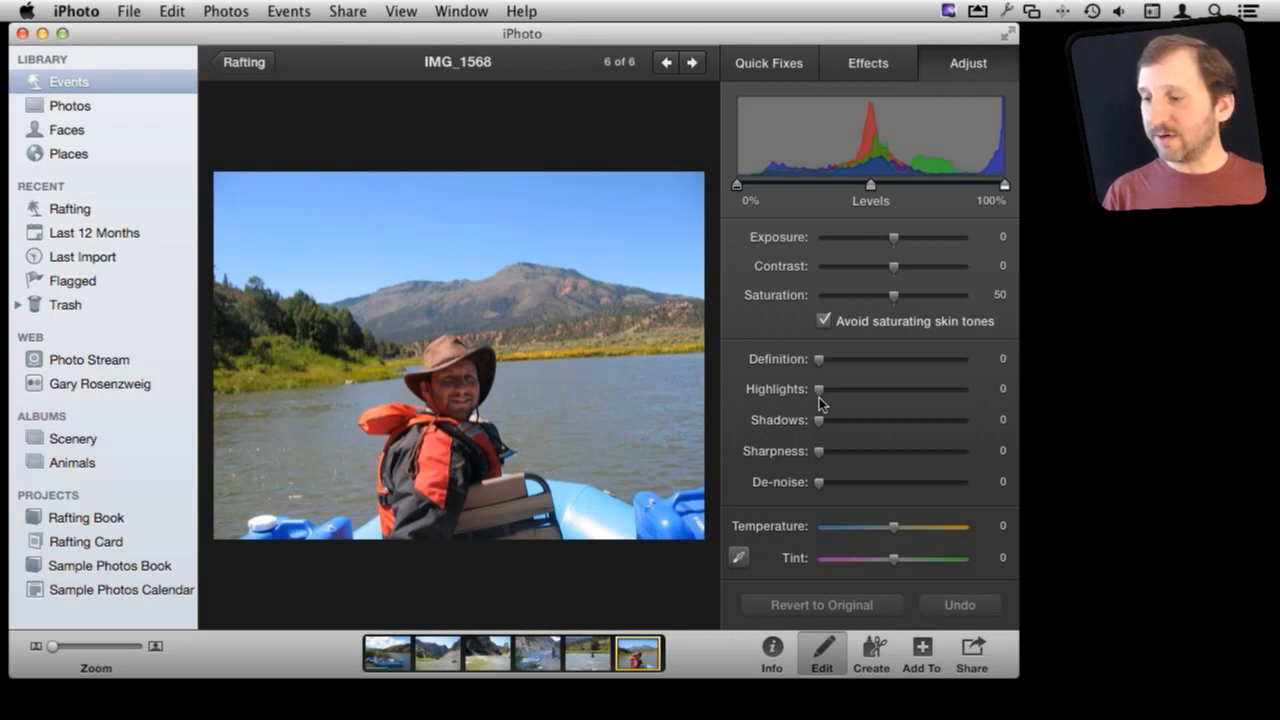
# Try Highlights, Temperature and Tint slider swings in Adjust, leaving the photo warmer, then return to Effects
pyautogui.moveTo(820, 388); pyautogui.dragTo(868, 388)
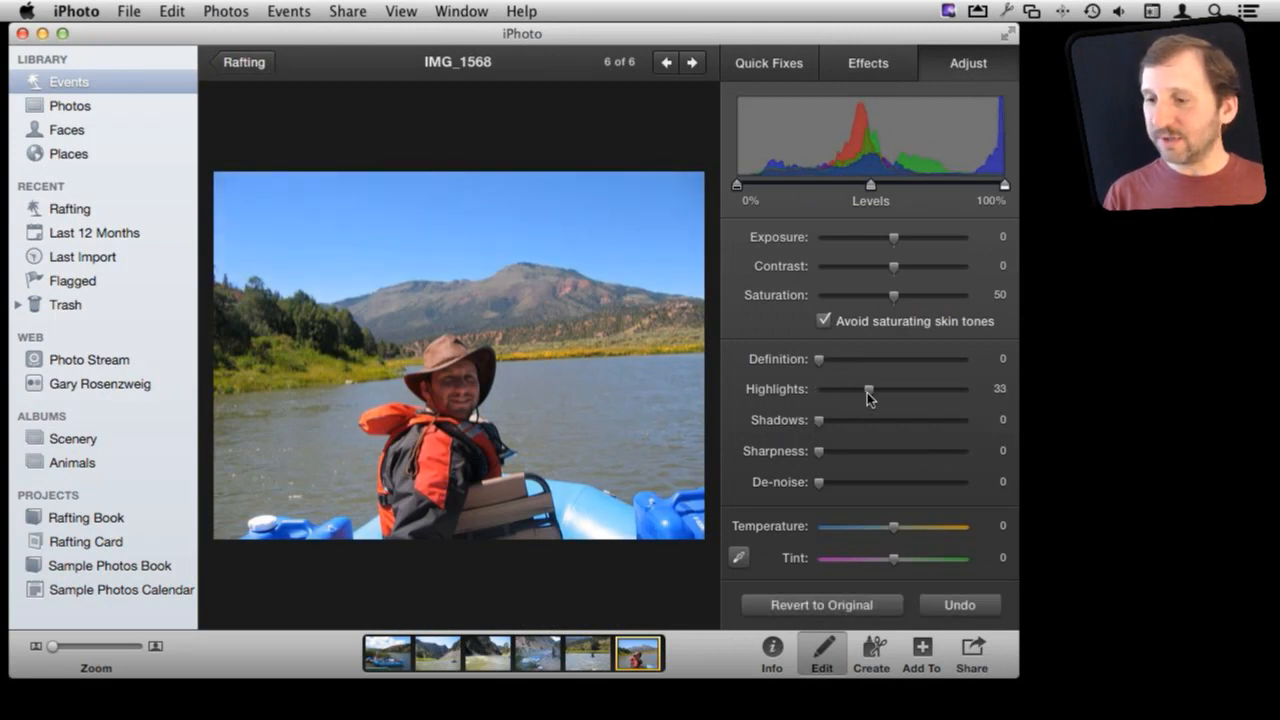
pyautogui.moveTo(868, 388); pyautogui.dragTo(818, 388)
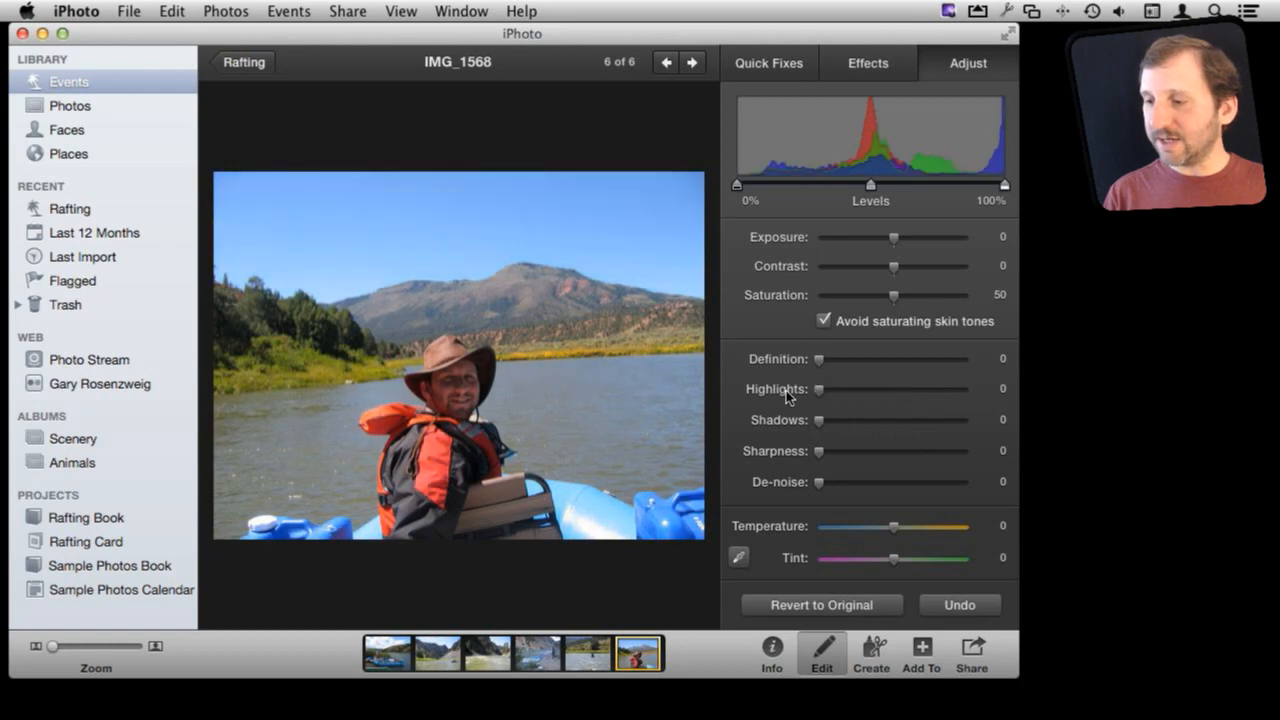
pyautogui.moveTo(820, 420); pyautogui.dragTo(938, 420)
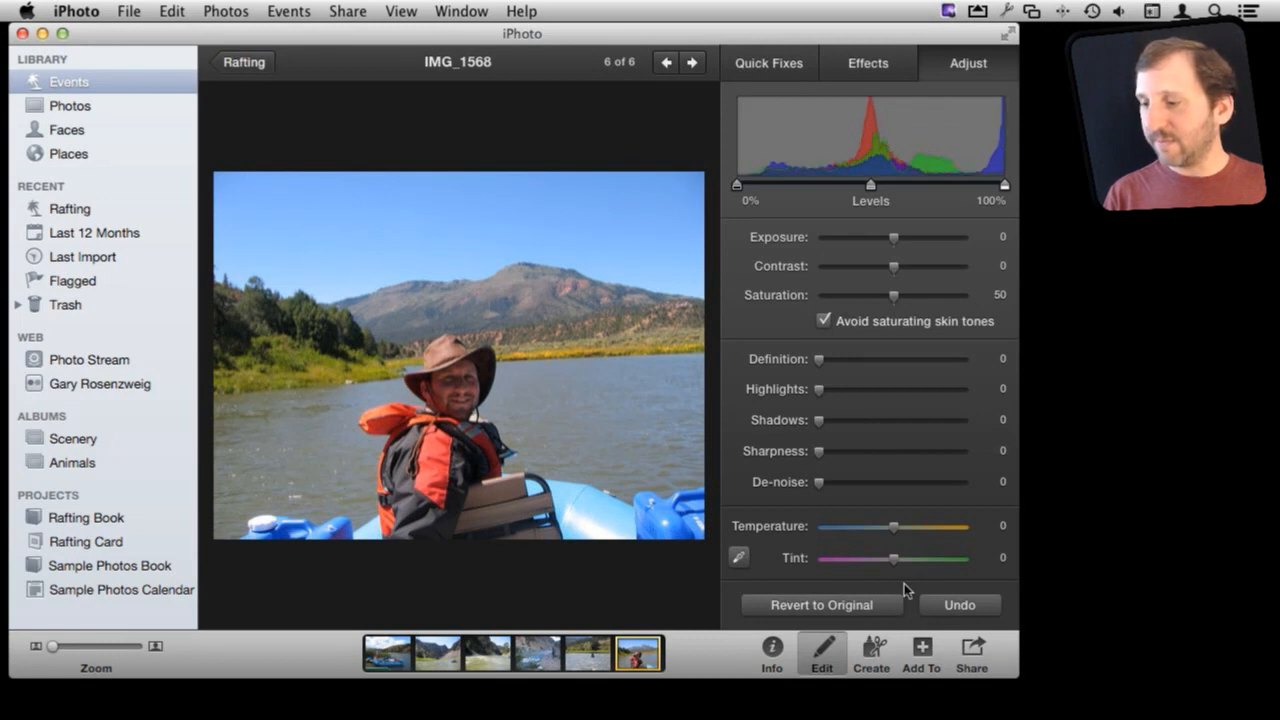
pyautogui.moveTo(892, 526); pyautogui.dragTo(844, 526)
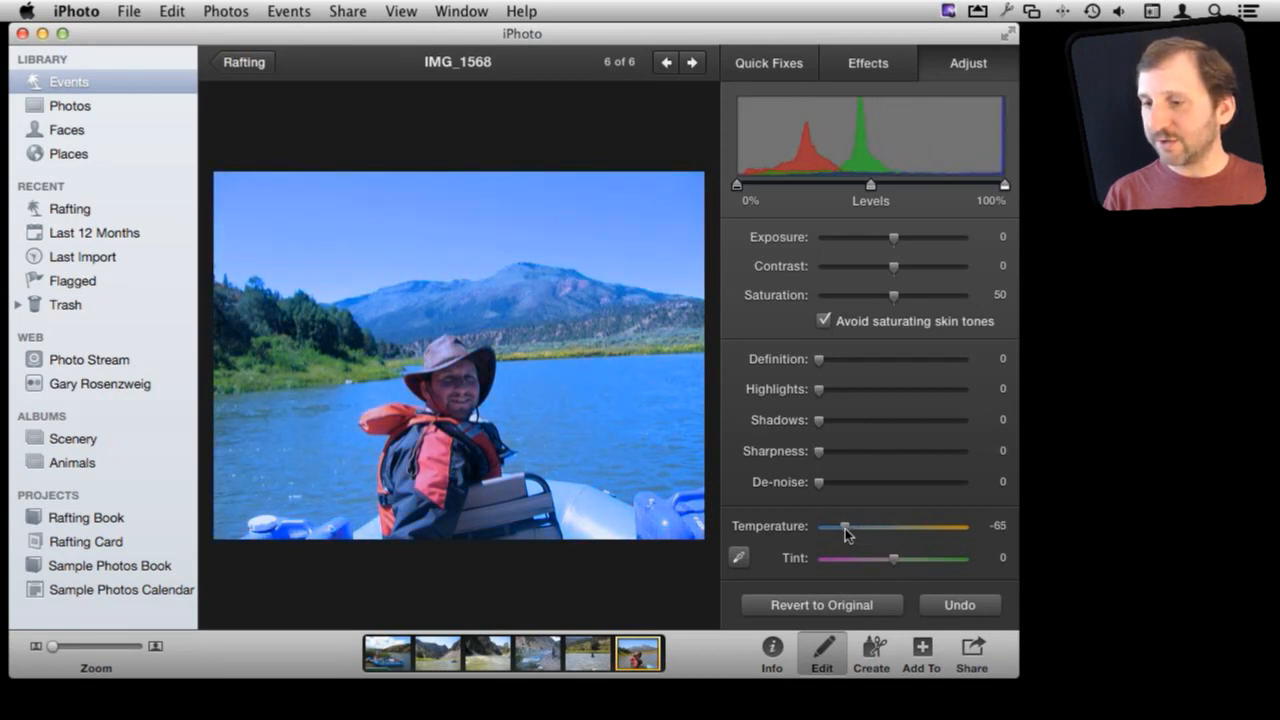
pyautogui.moveTo(844, 526); pyautogui.dragTo(928, 526)
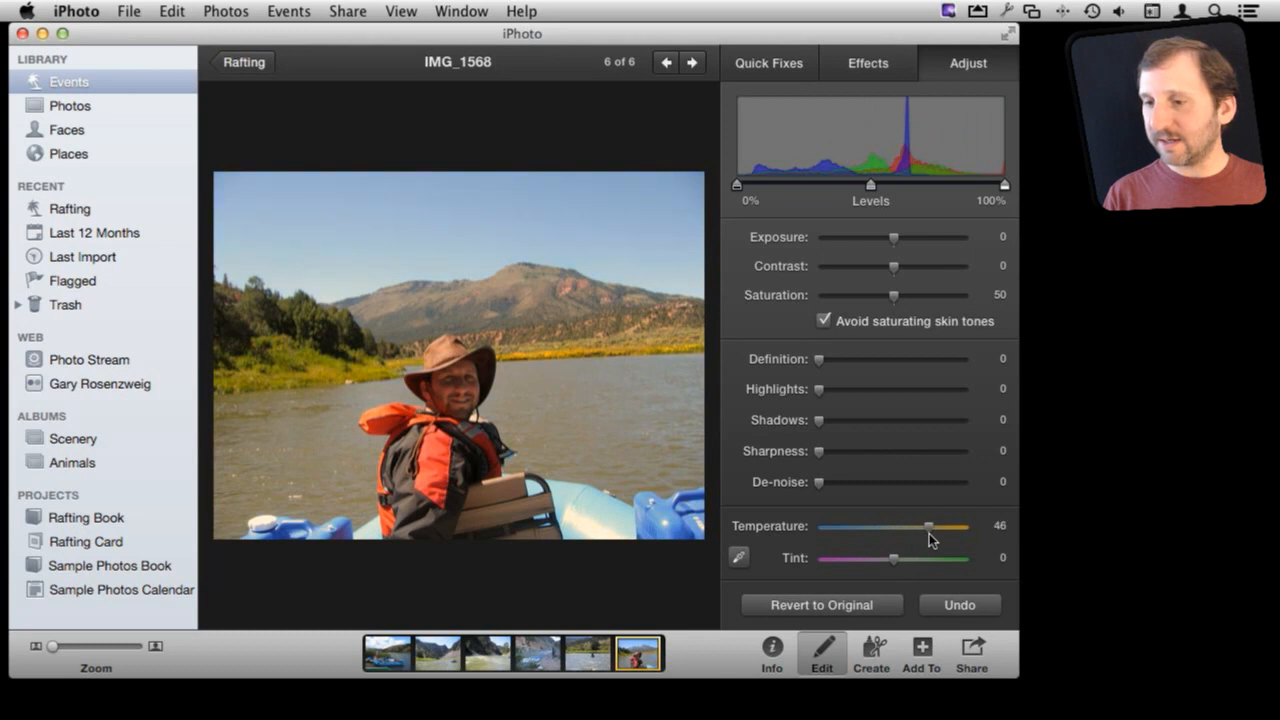
pyautogui.moveTo(924, 524); pyautogui.dragTo(932, 524)
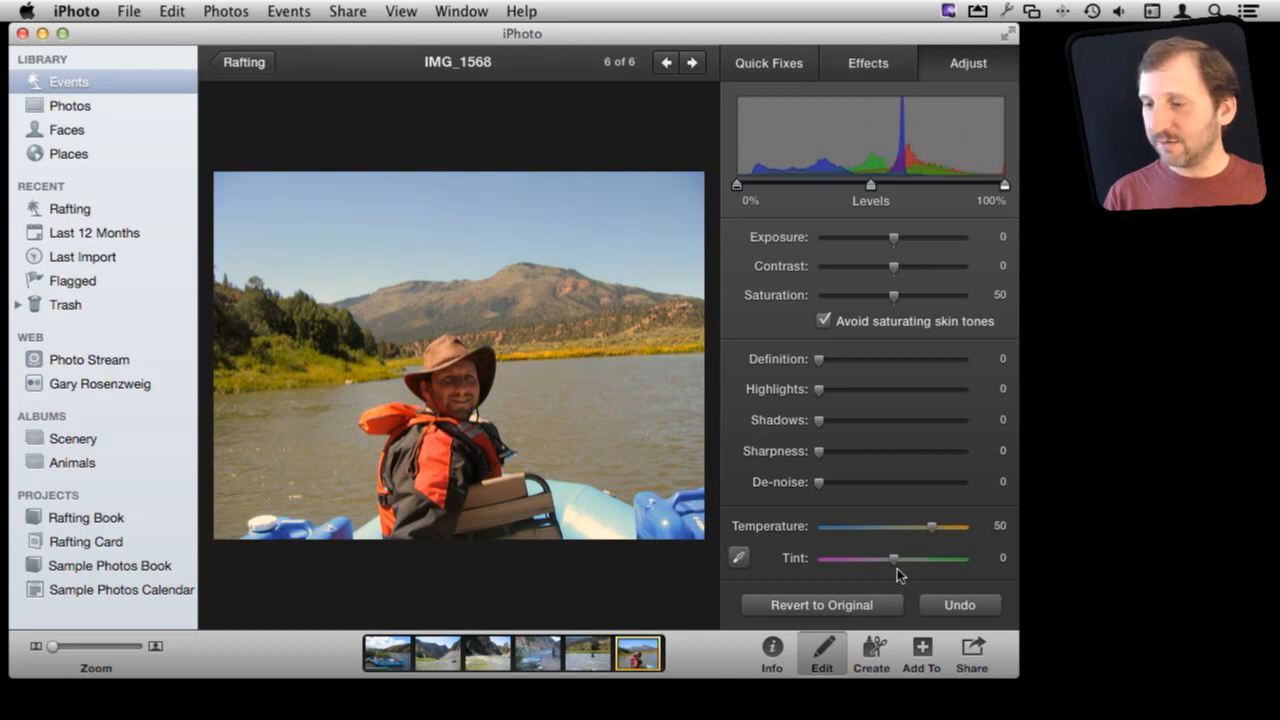
pyautogui.moveTo(892, 560); pyautogui.dragTo(932, 560)
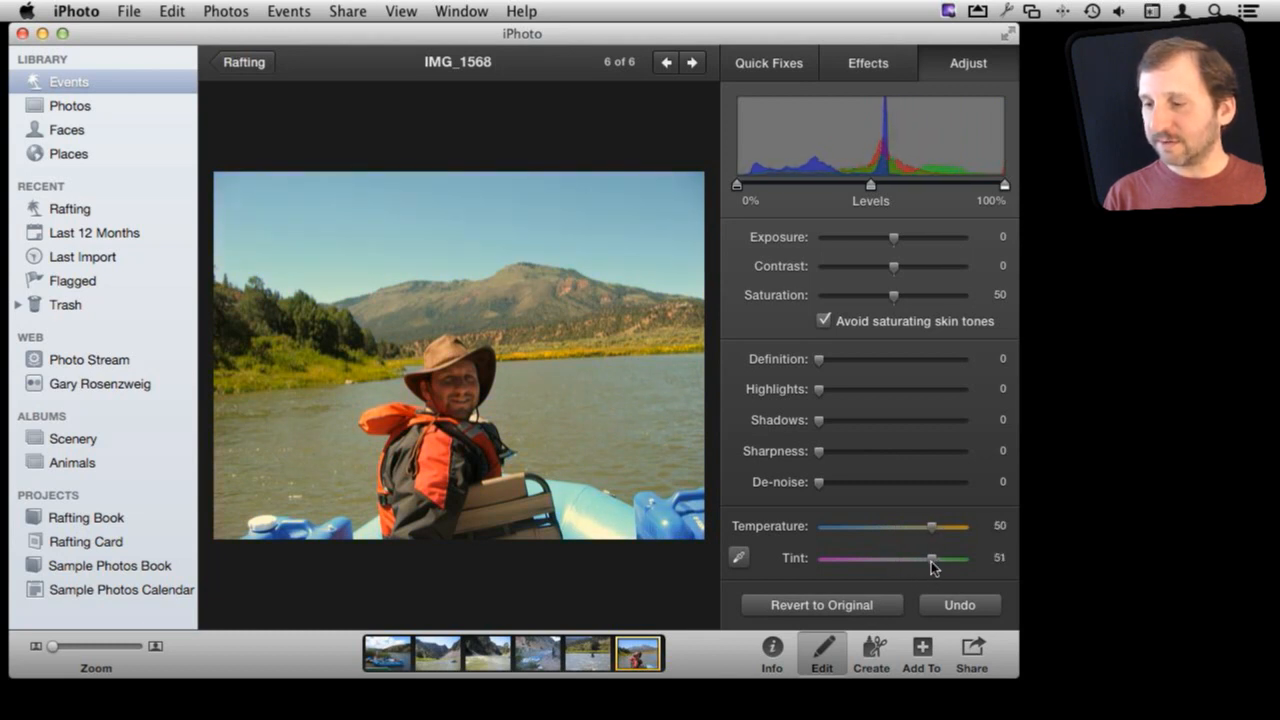
pyautogui.moveTo(932, 558); pyautogui.dragTo(844, 558)
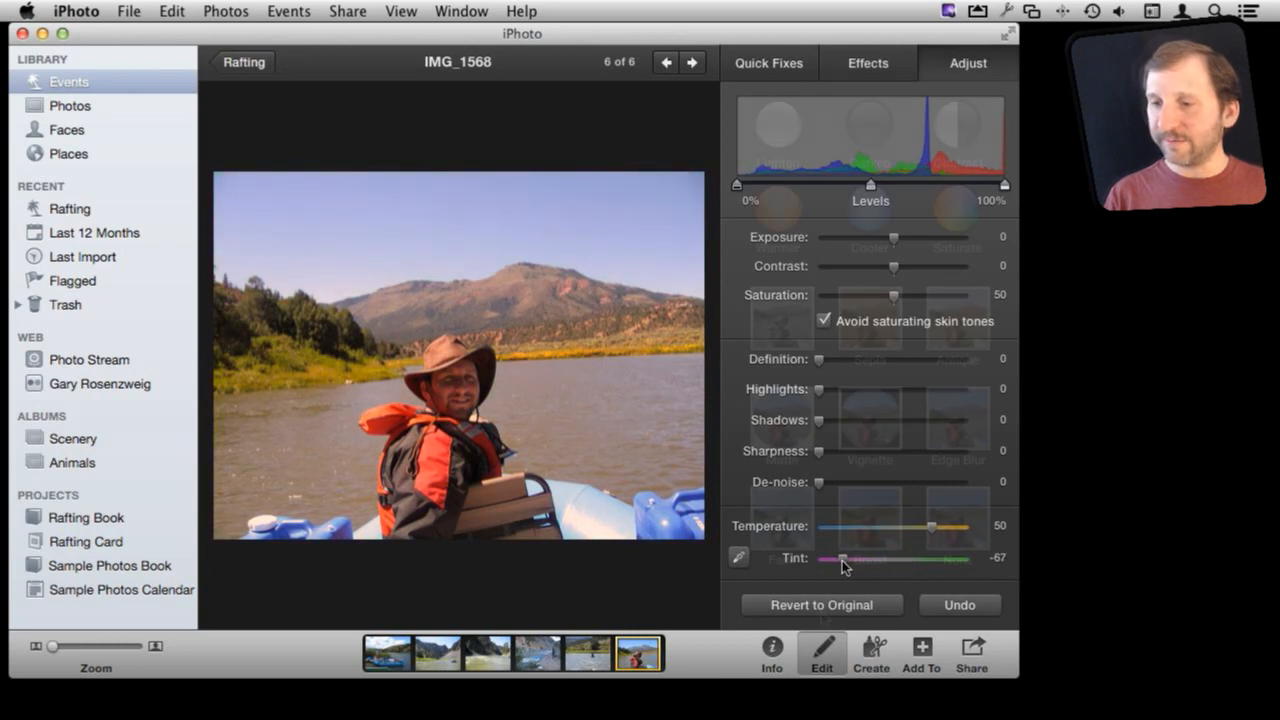
pyautogui.click(868, 62)
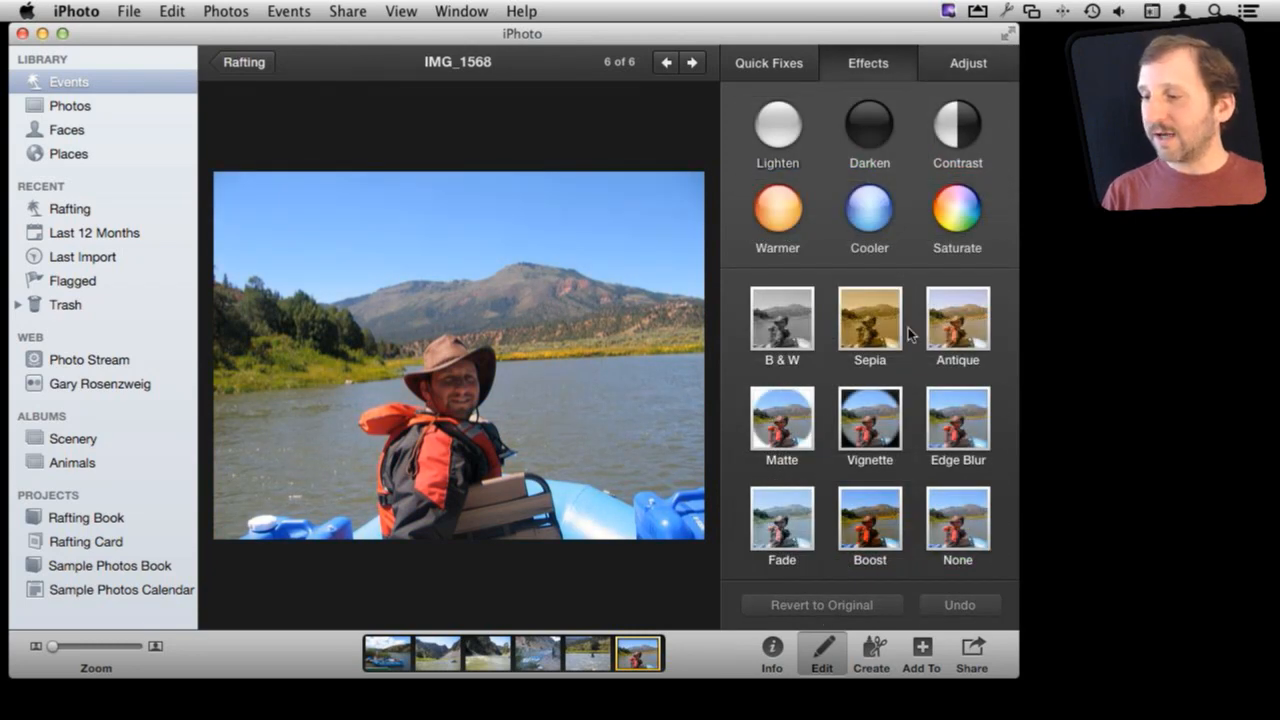
# Apply the Antique effect twice for a washed-out, yellowish aged look
pyautogui.click(956, 320)
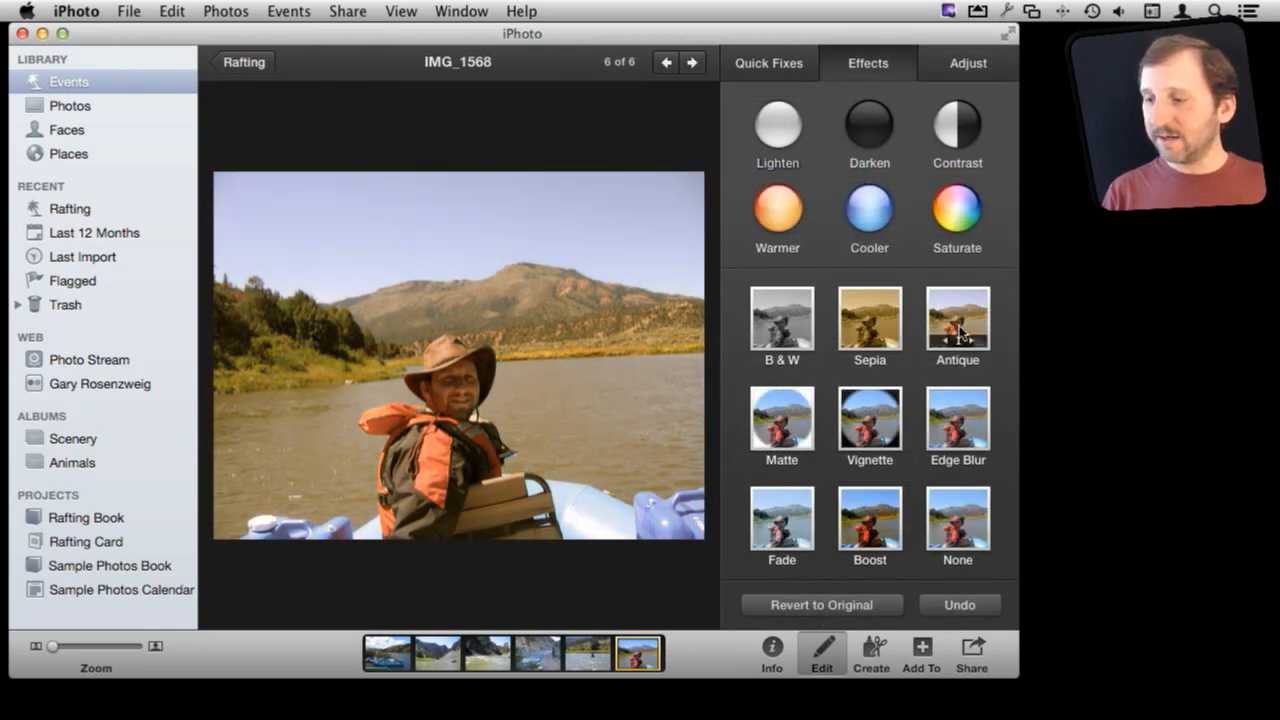
pyautogui.click(956, 320)
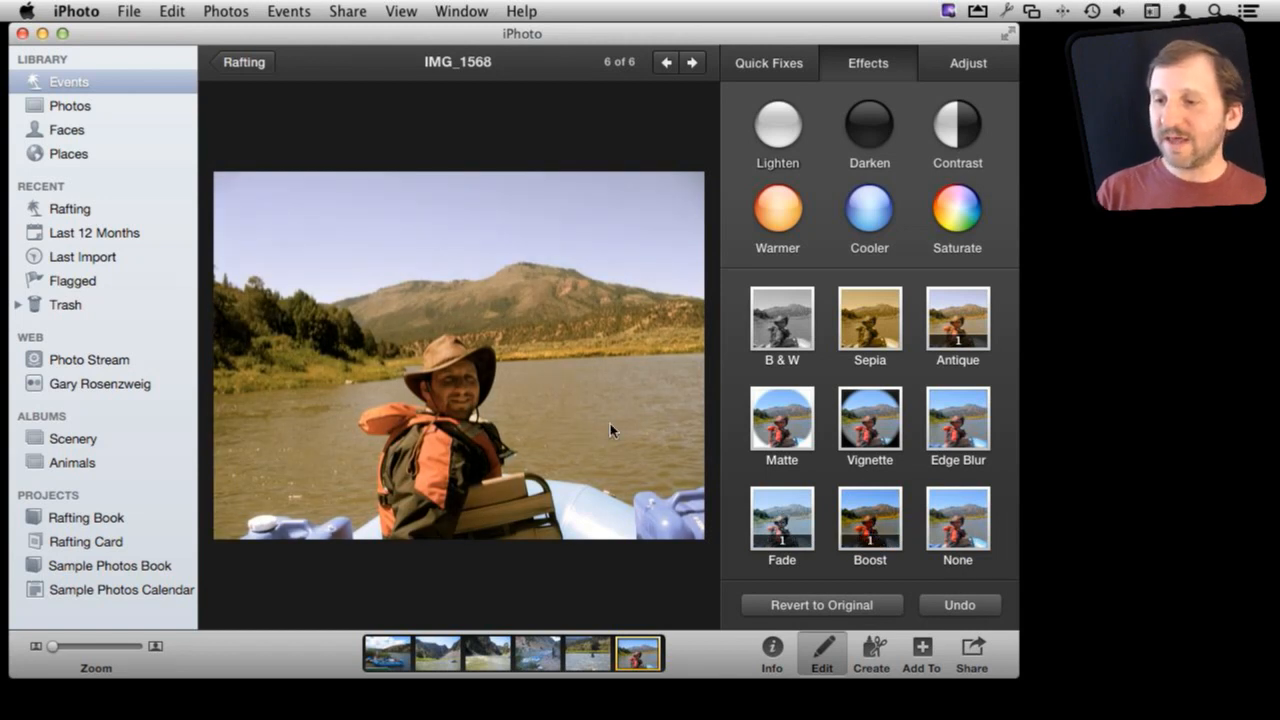
pyautogui.moveTo(436, 368)
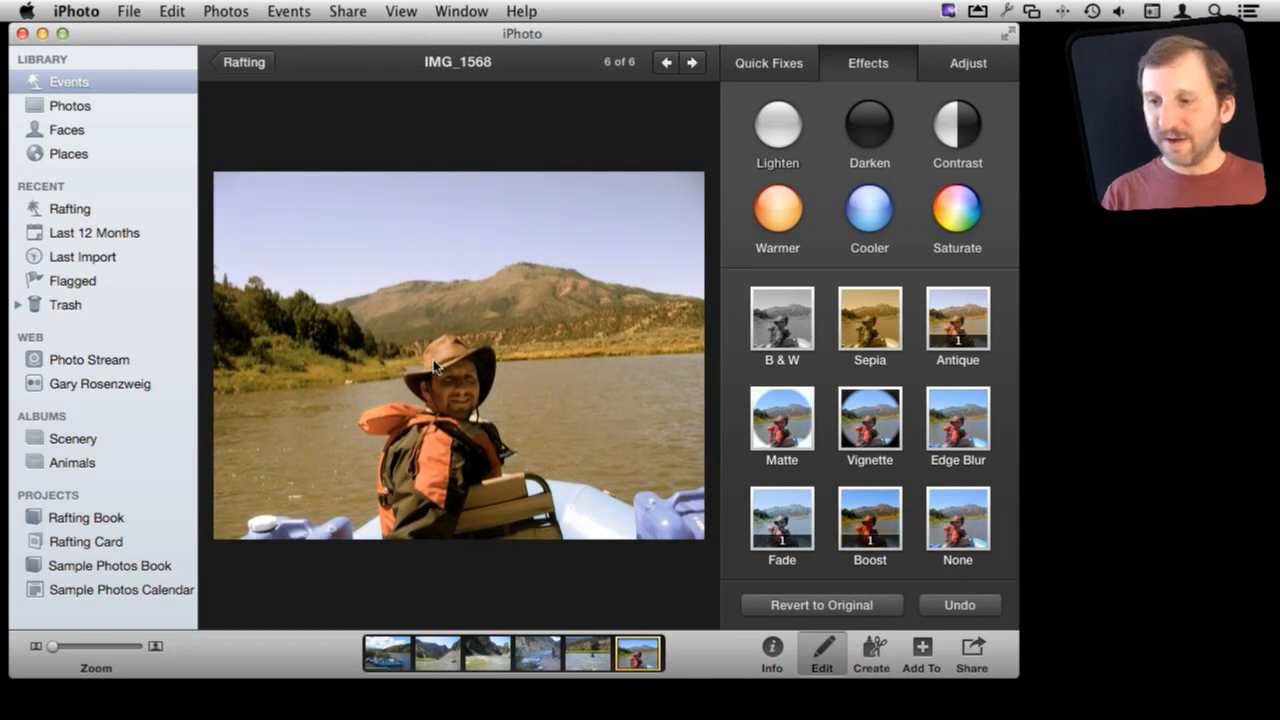
pyautogui.moveTo(478, 348)
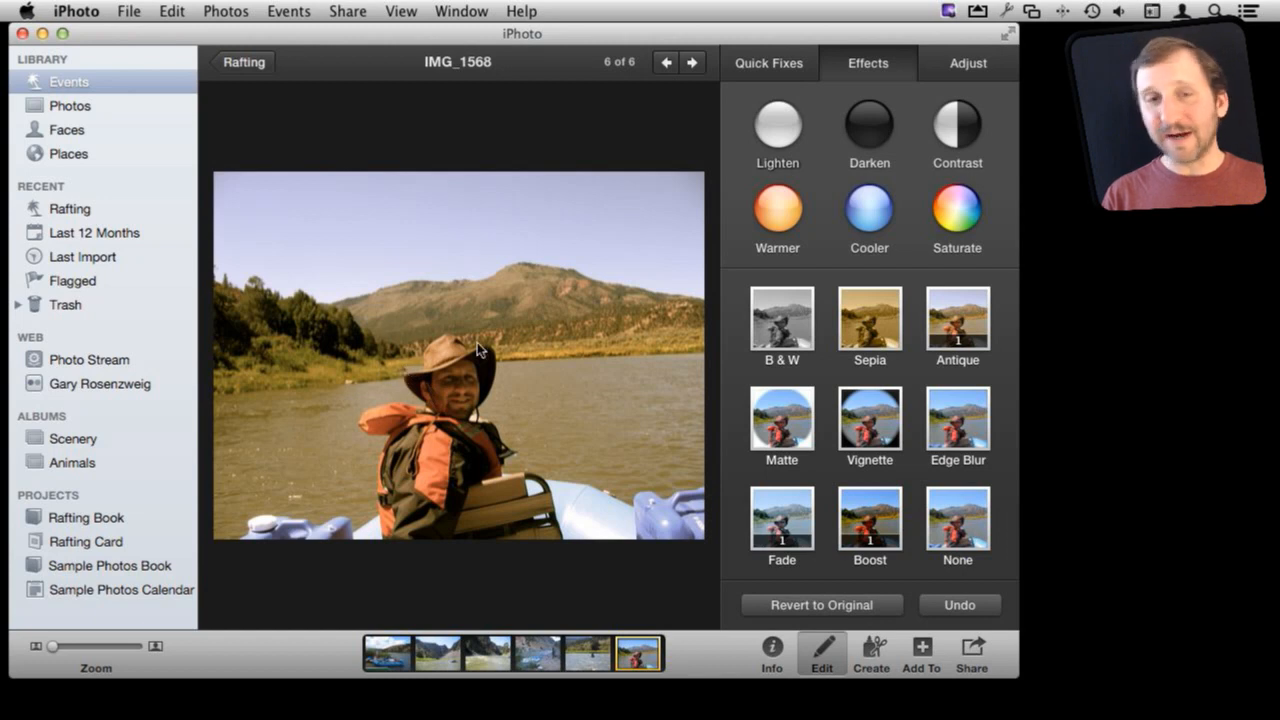
pyautogui.moveTo(484, 360)
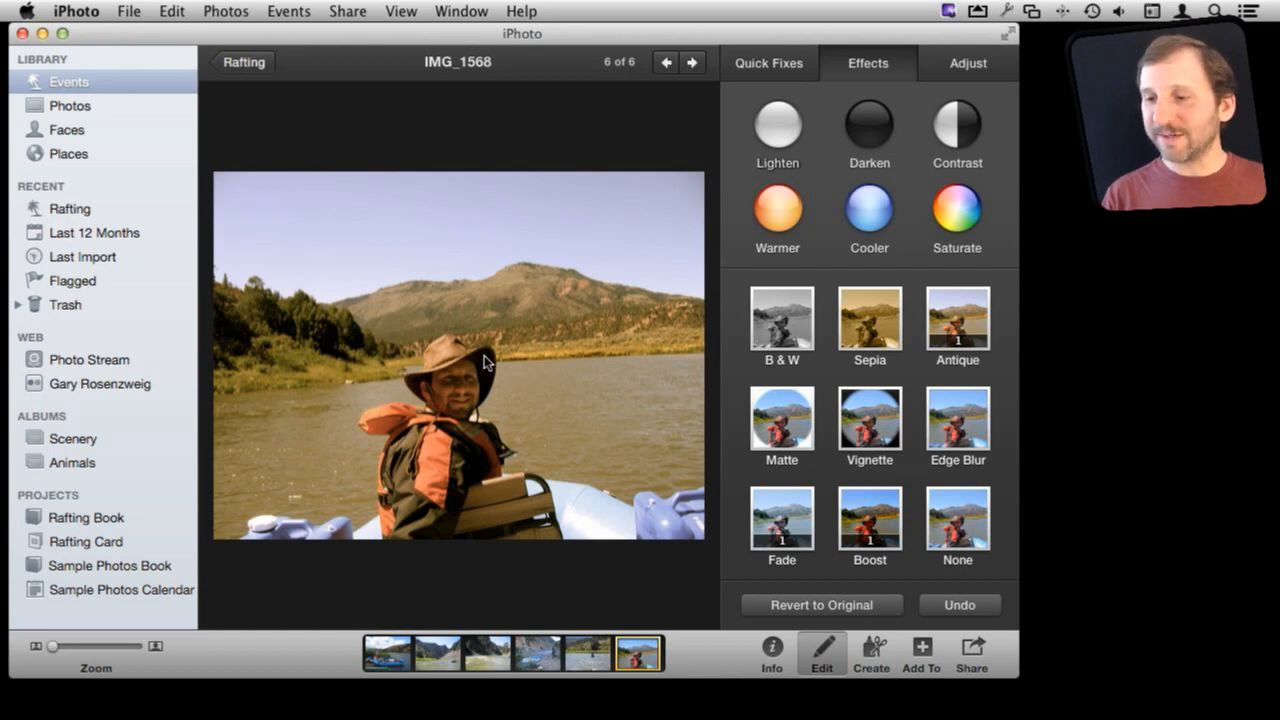
pyautogui.moveTo(512, 392)
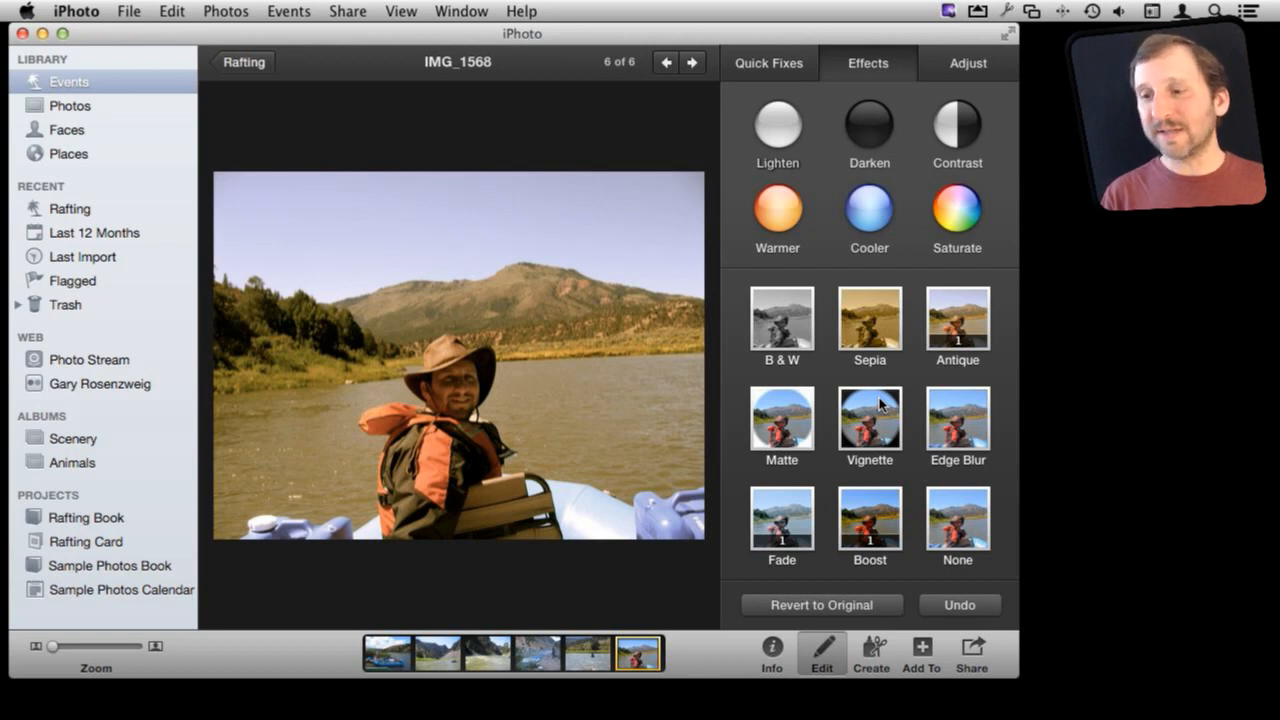
pyautogui.moveTo(796, 414)
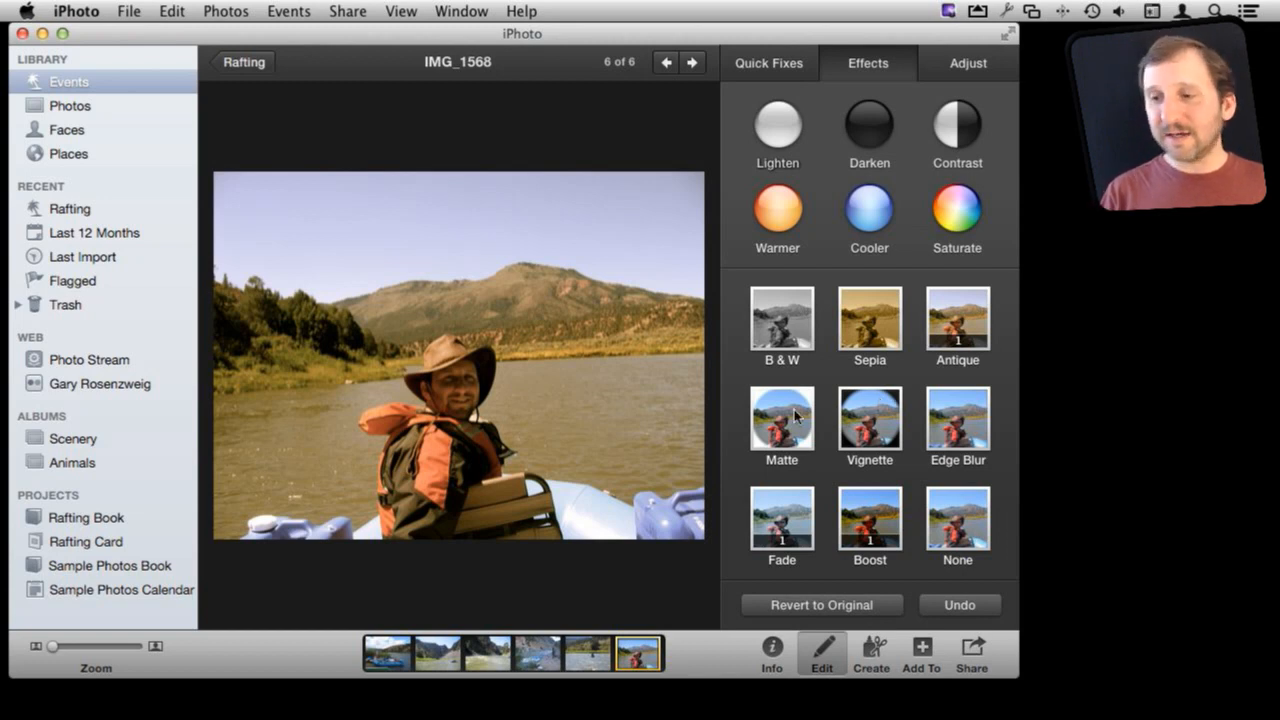
pyautogui.moveTo(730, 400)
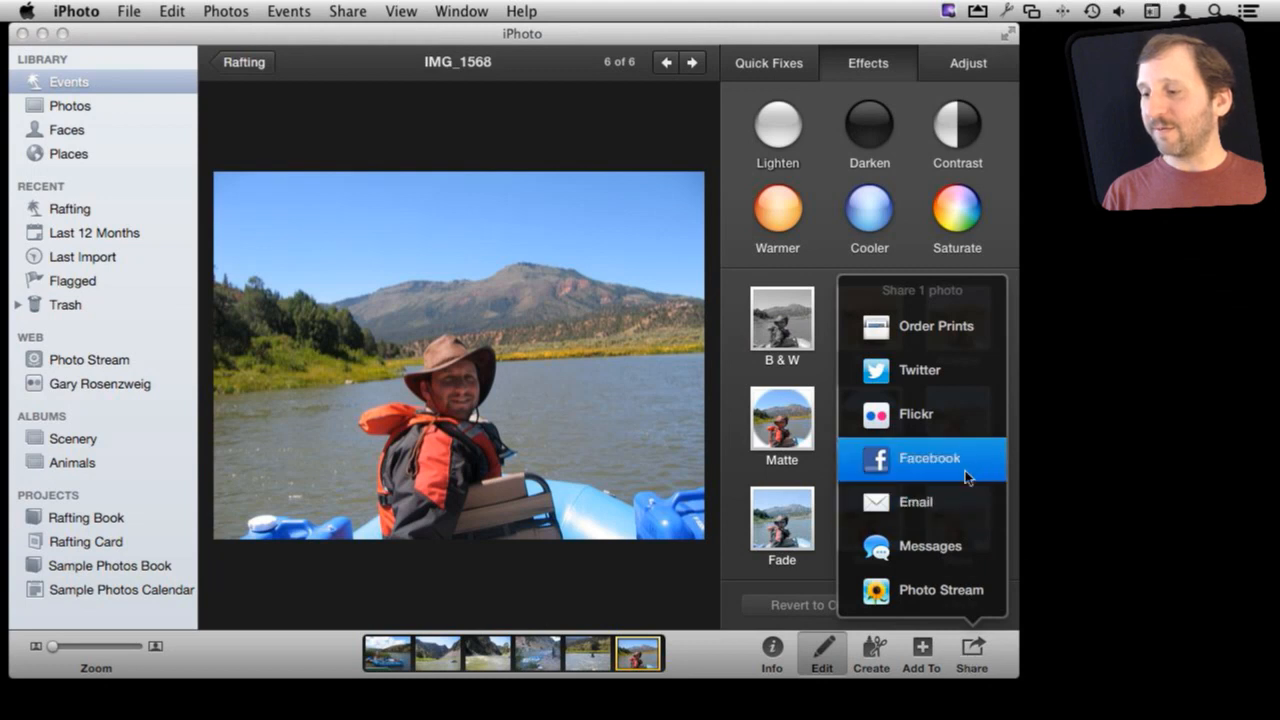
pyautogui.moveTo(920, 370)
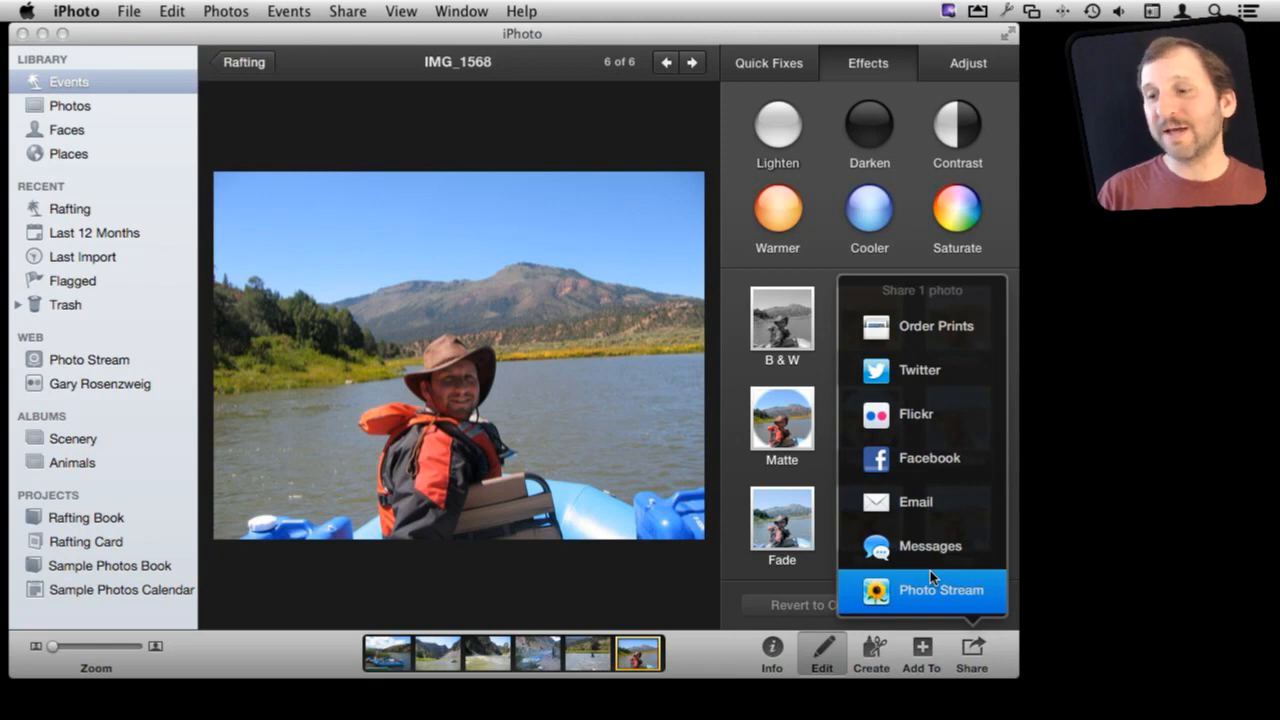
pyautogui.moveTo(930, 572)
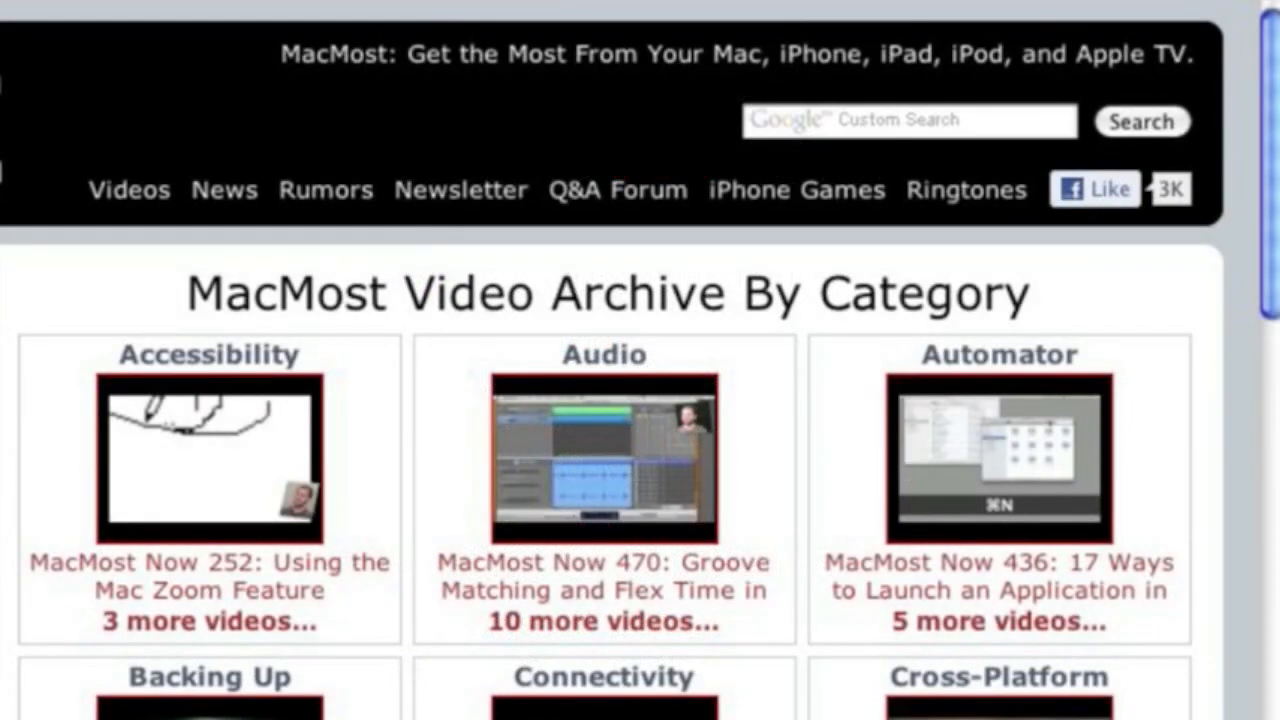
pyautogui.moveTo(168, 224)
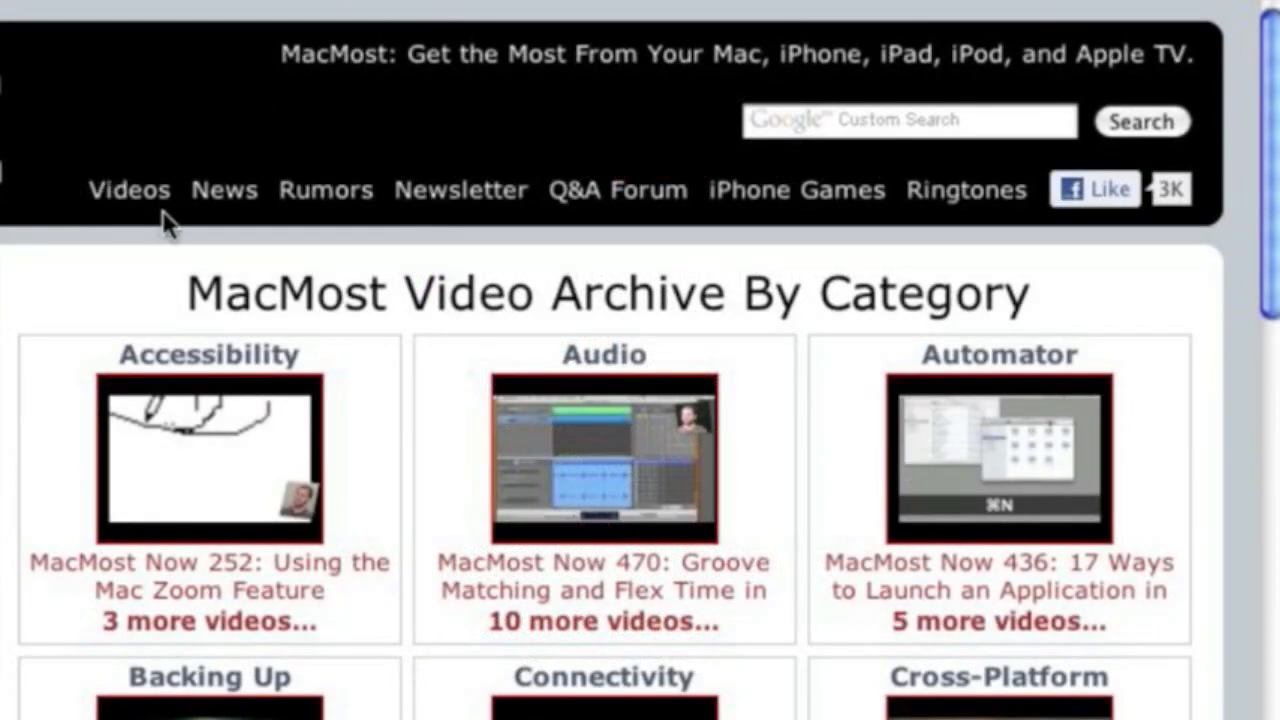
pyautogui.moveTo(1130, 536)
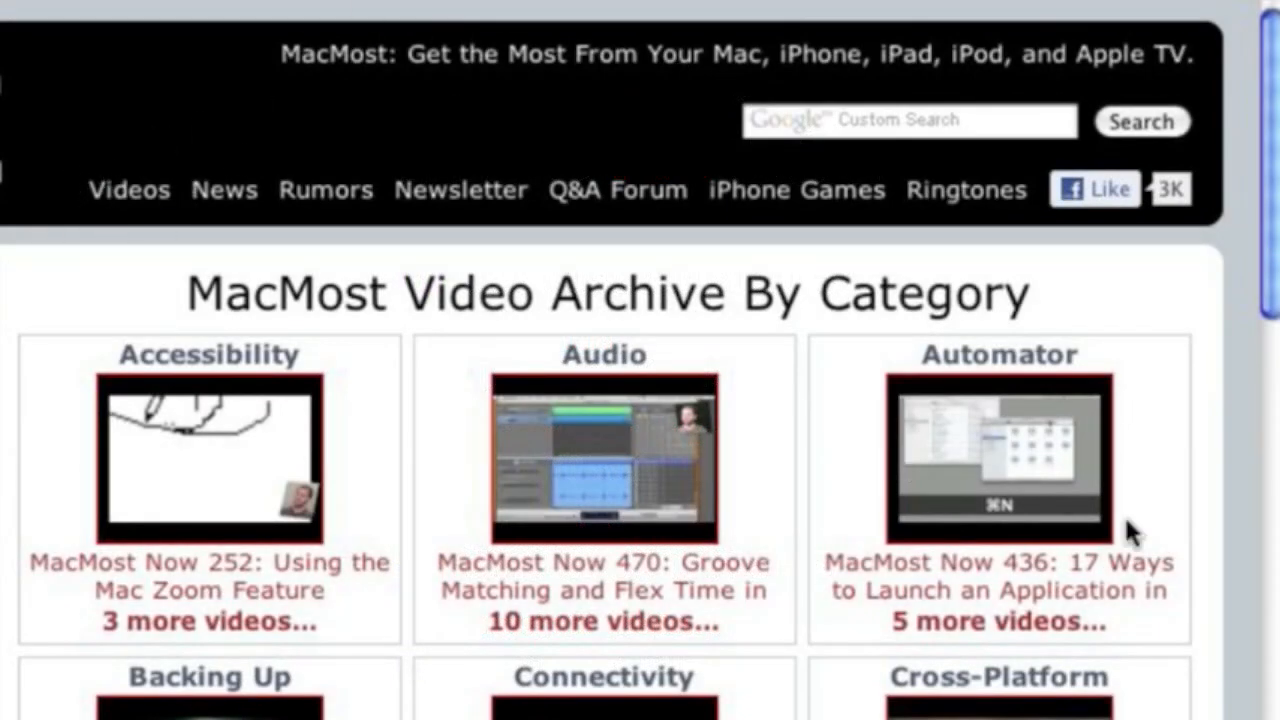
pyautogui.scroll(-3)
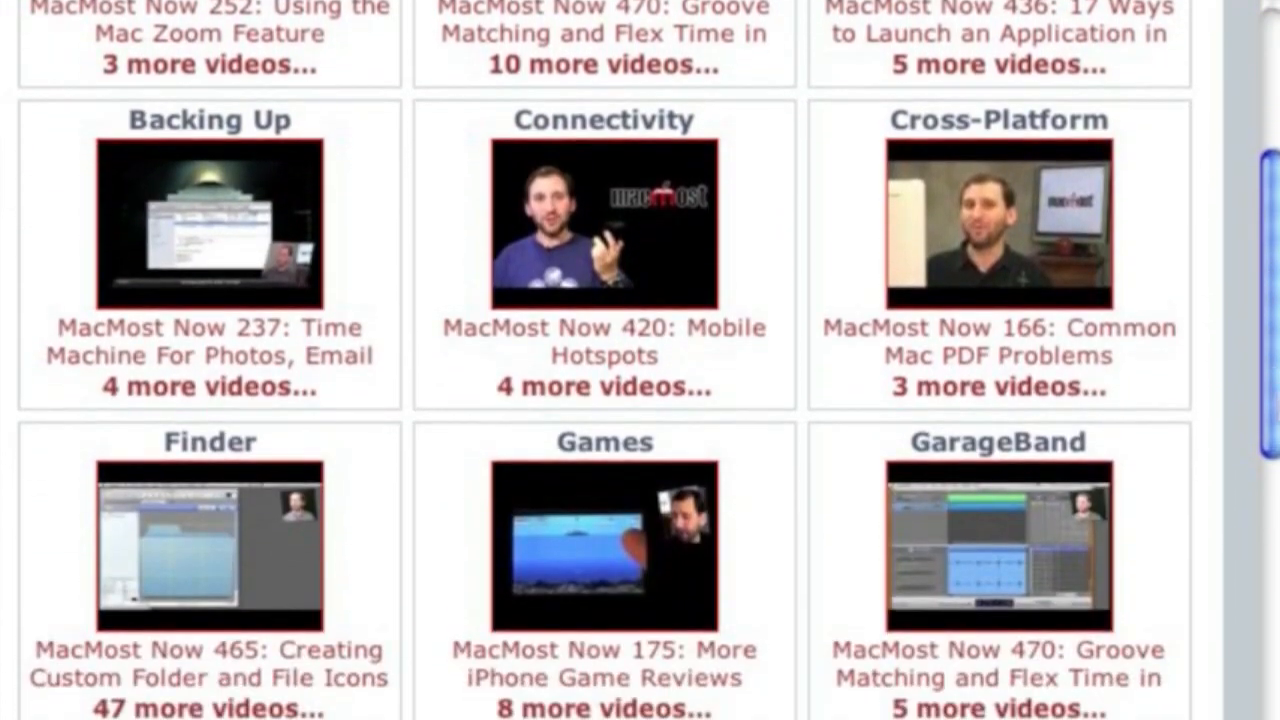
pyautogui.scroll(-3)
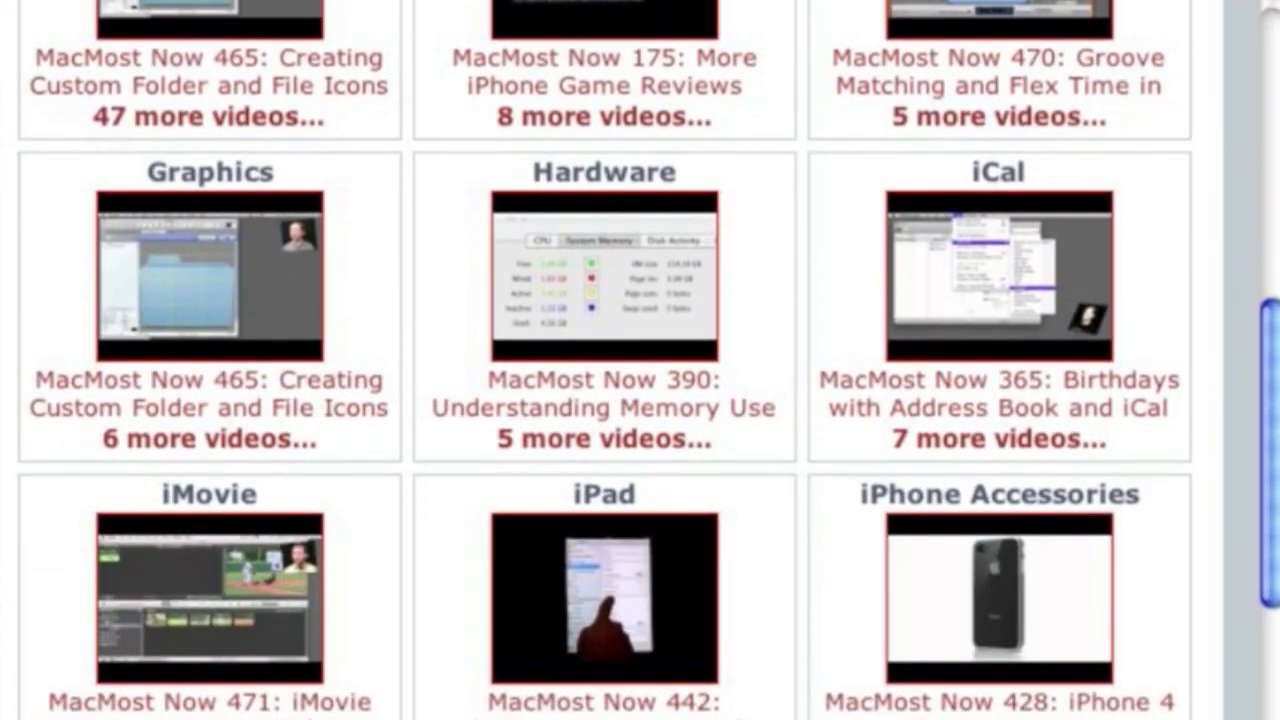